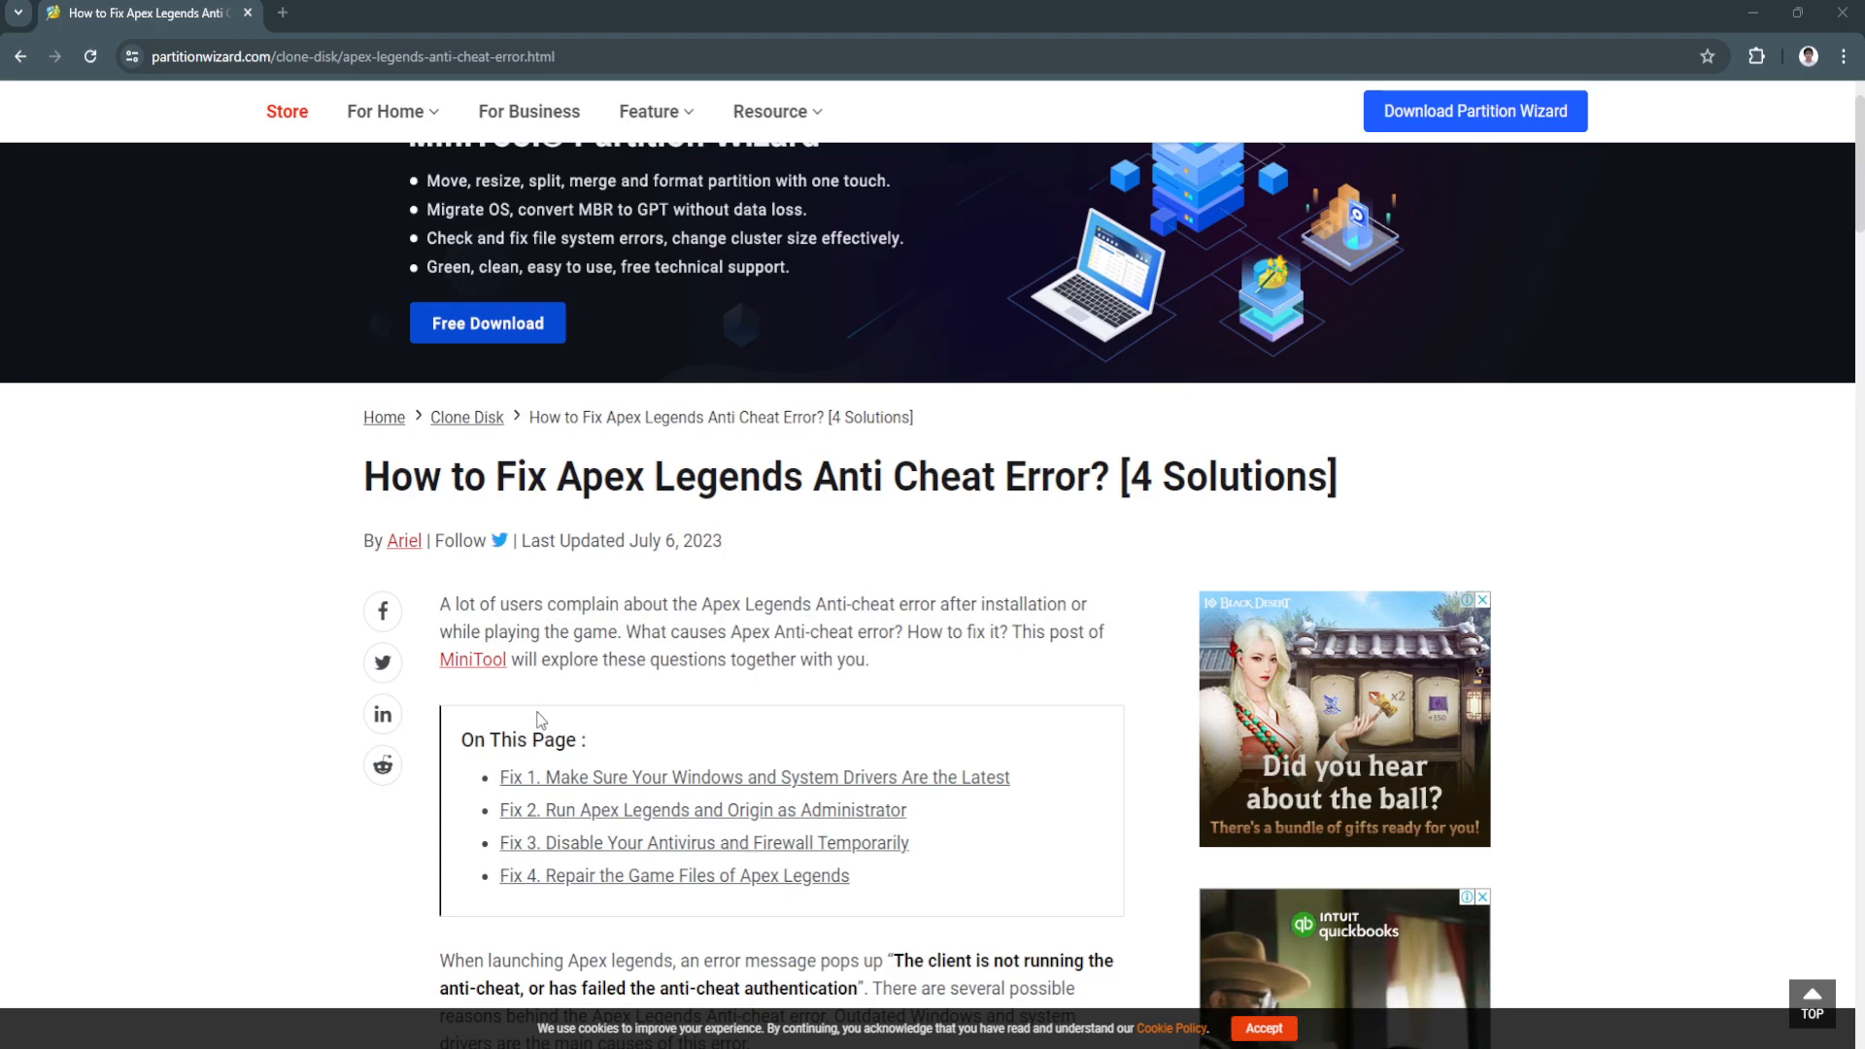
{"action": "mouse_move", "coordinate": [536, 690]}
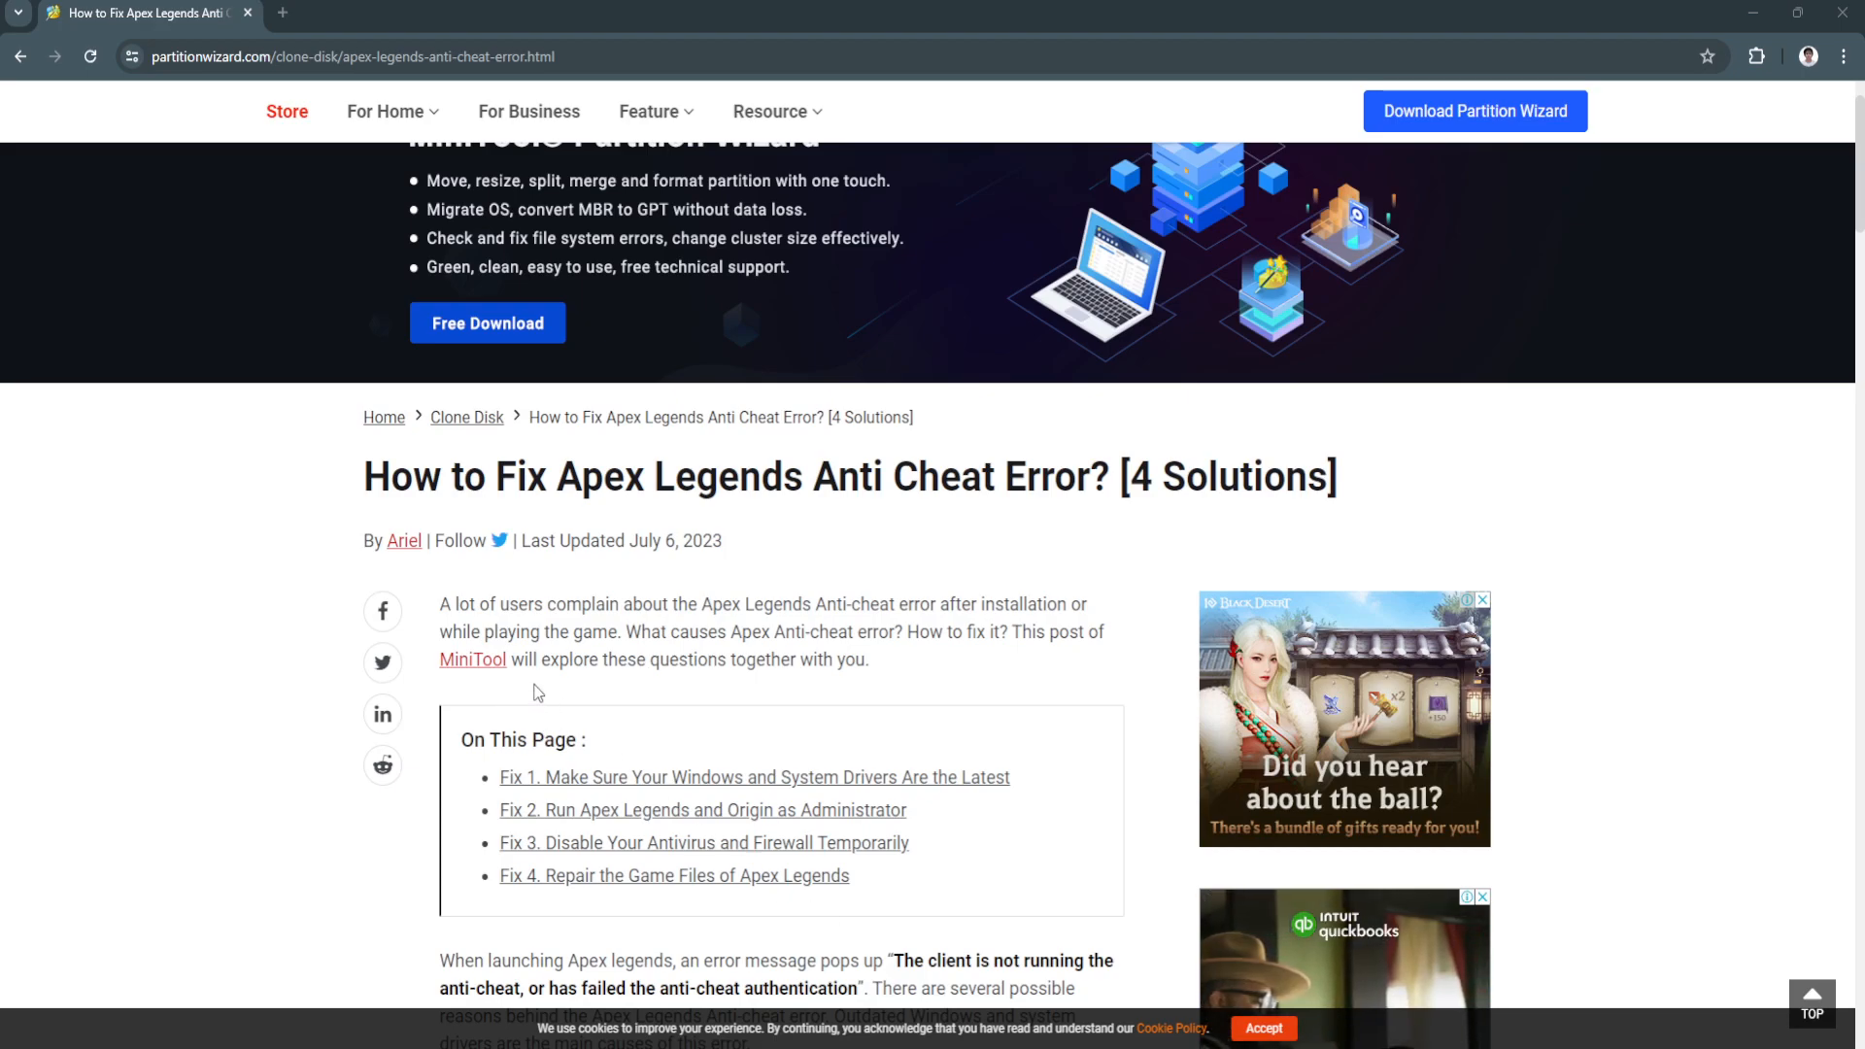
{"action": "mouse_move", "coordinate": [501, 675]}
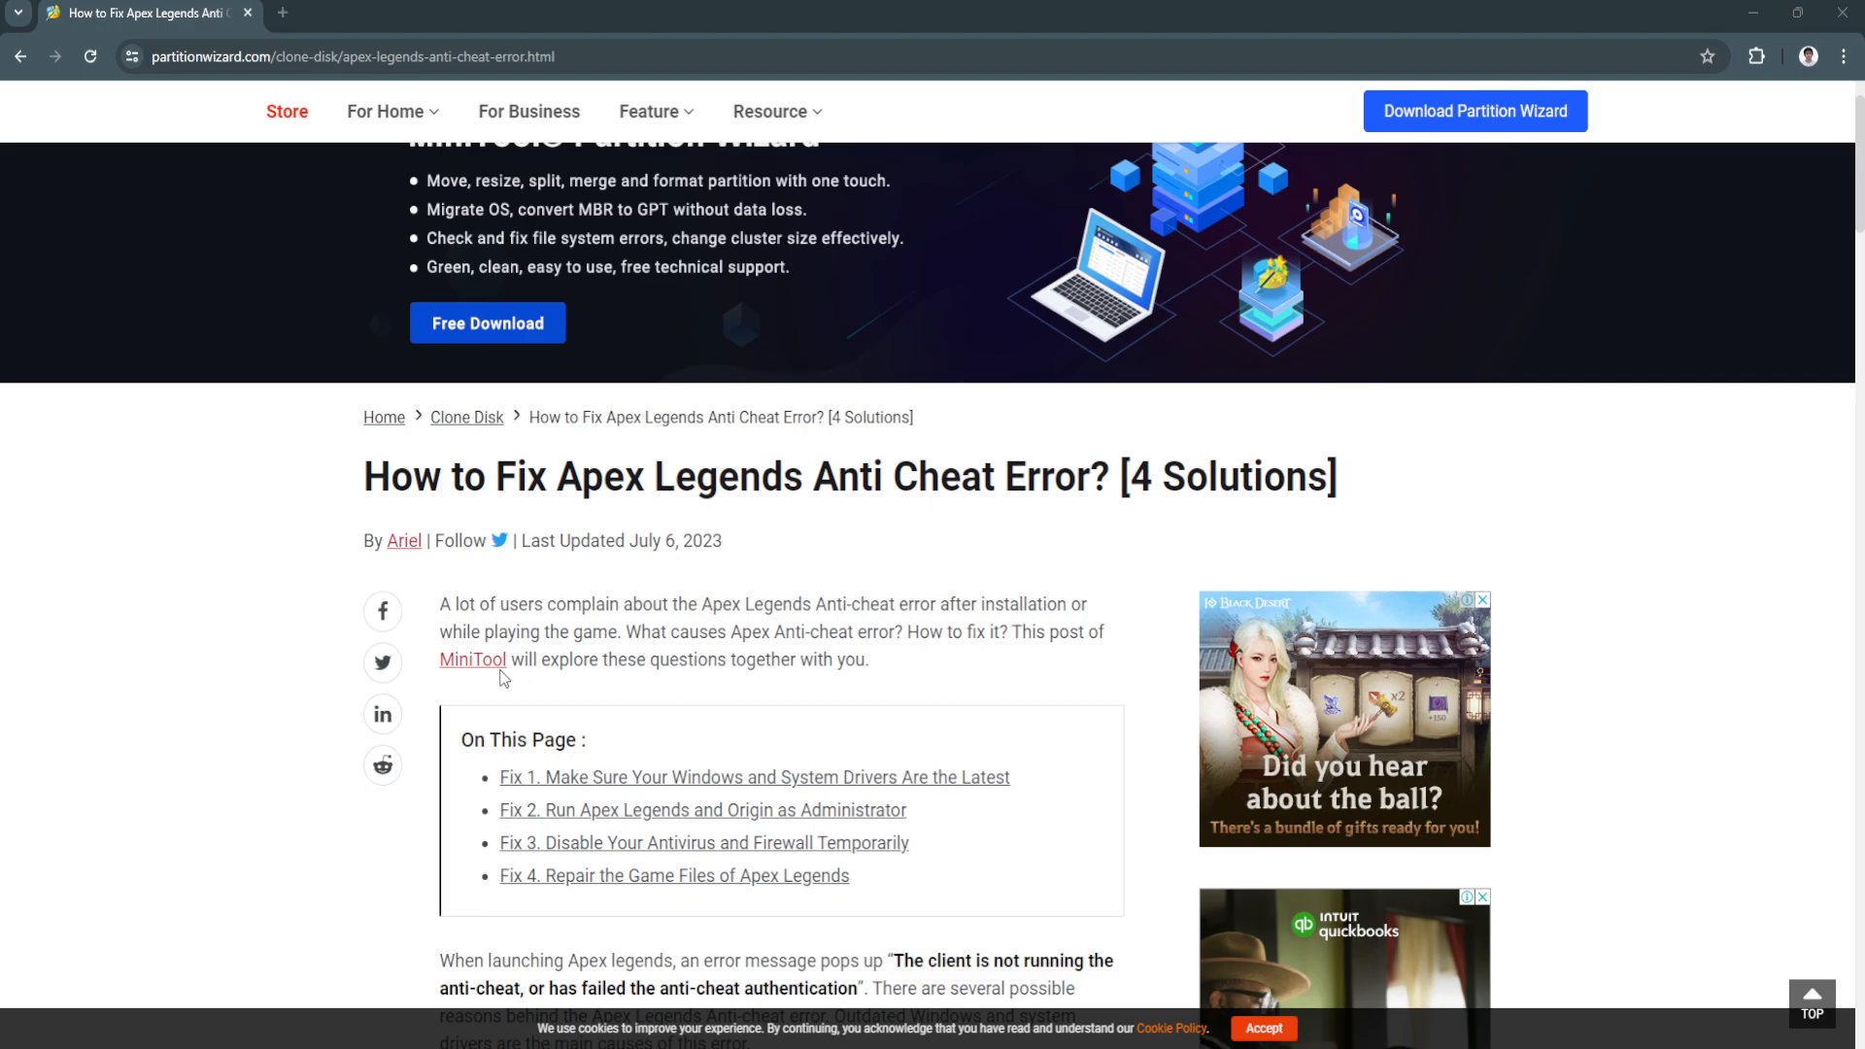
{"action": "mouse_move", "coordinate": [518, 674]}
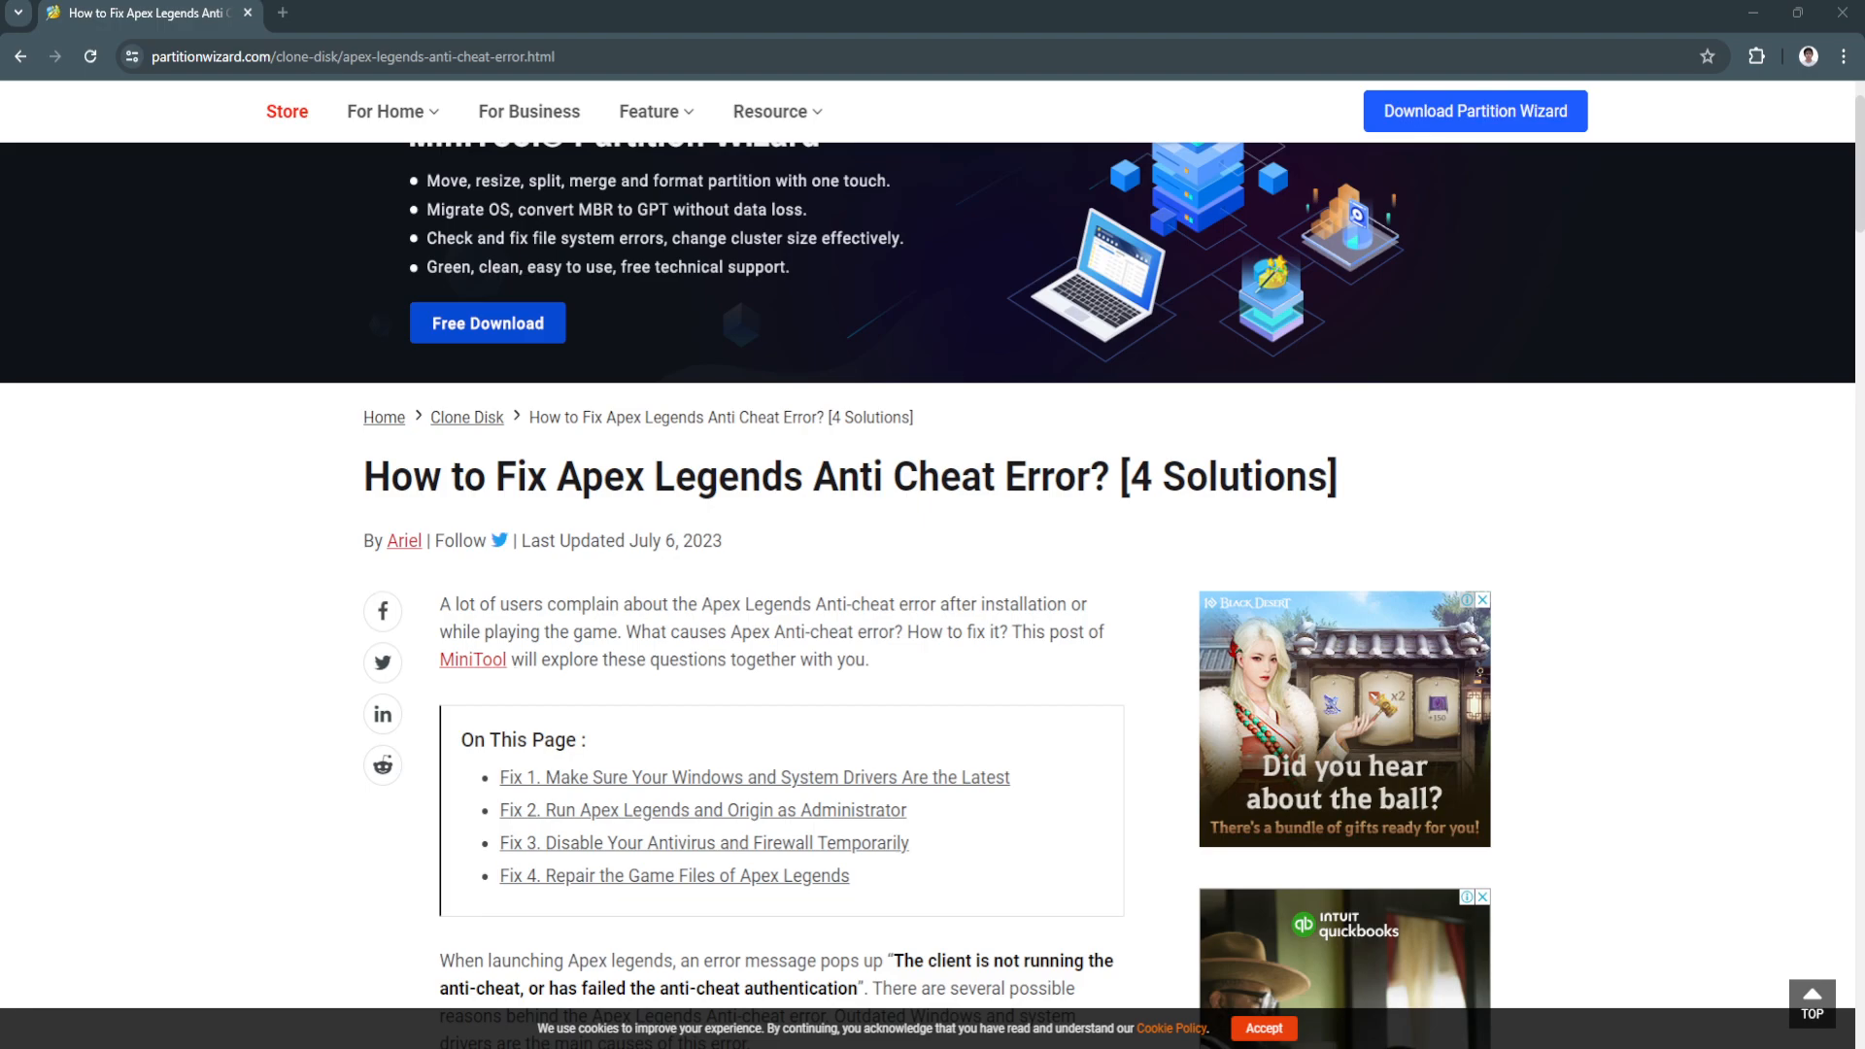
{"action": "scroll", "scroll_direction": "down", "scroll_amount": 3}
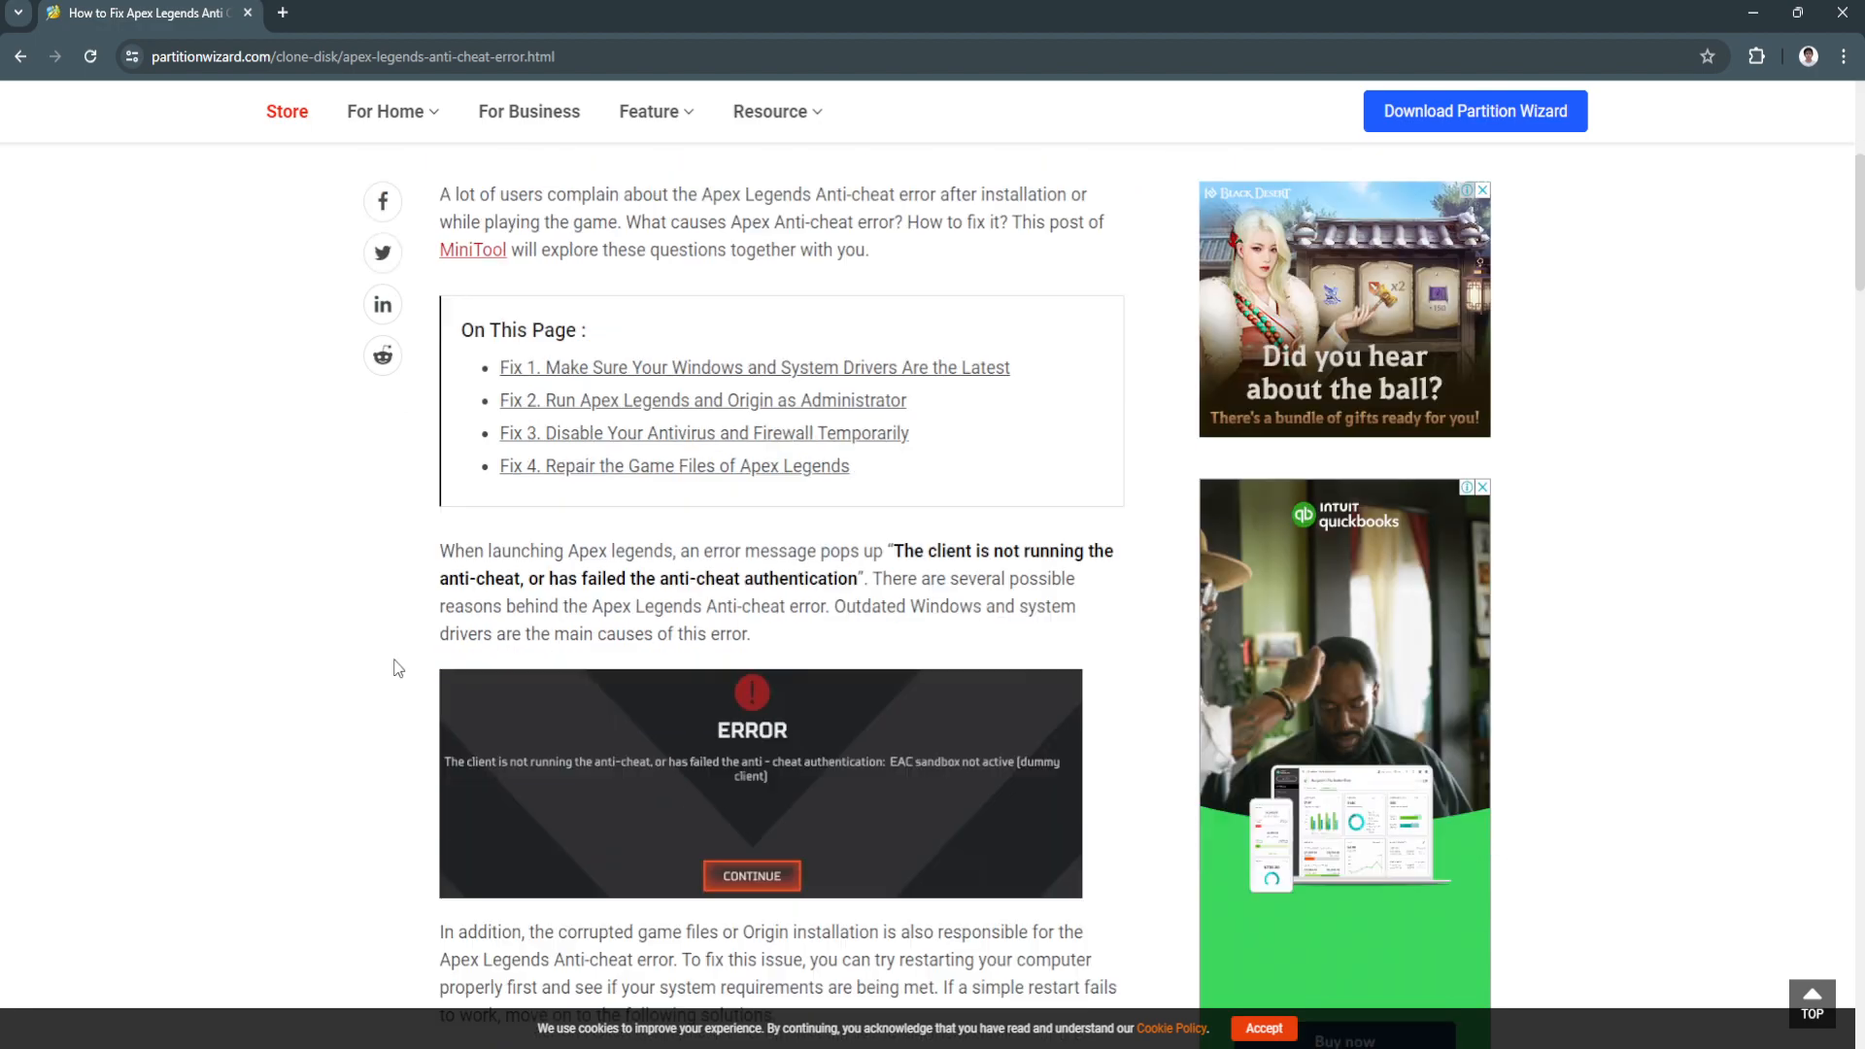
{"action": "scroll", "scroll_direction": "down", "scroll_amount": 3}
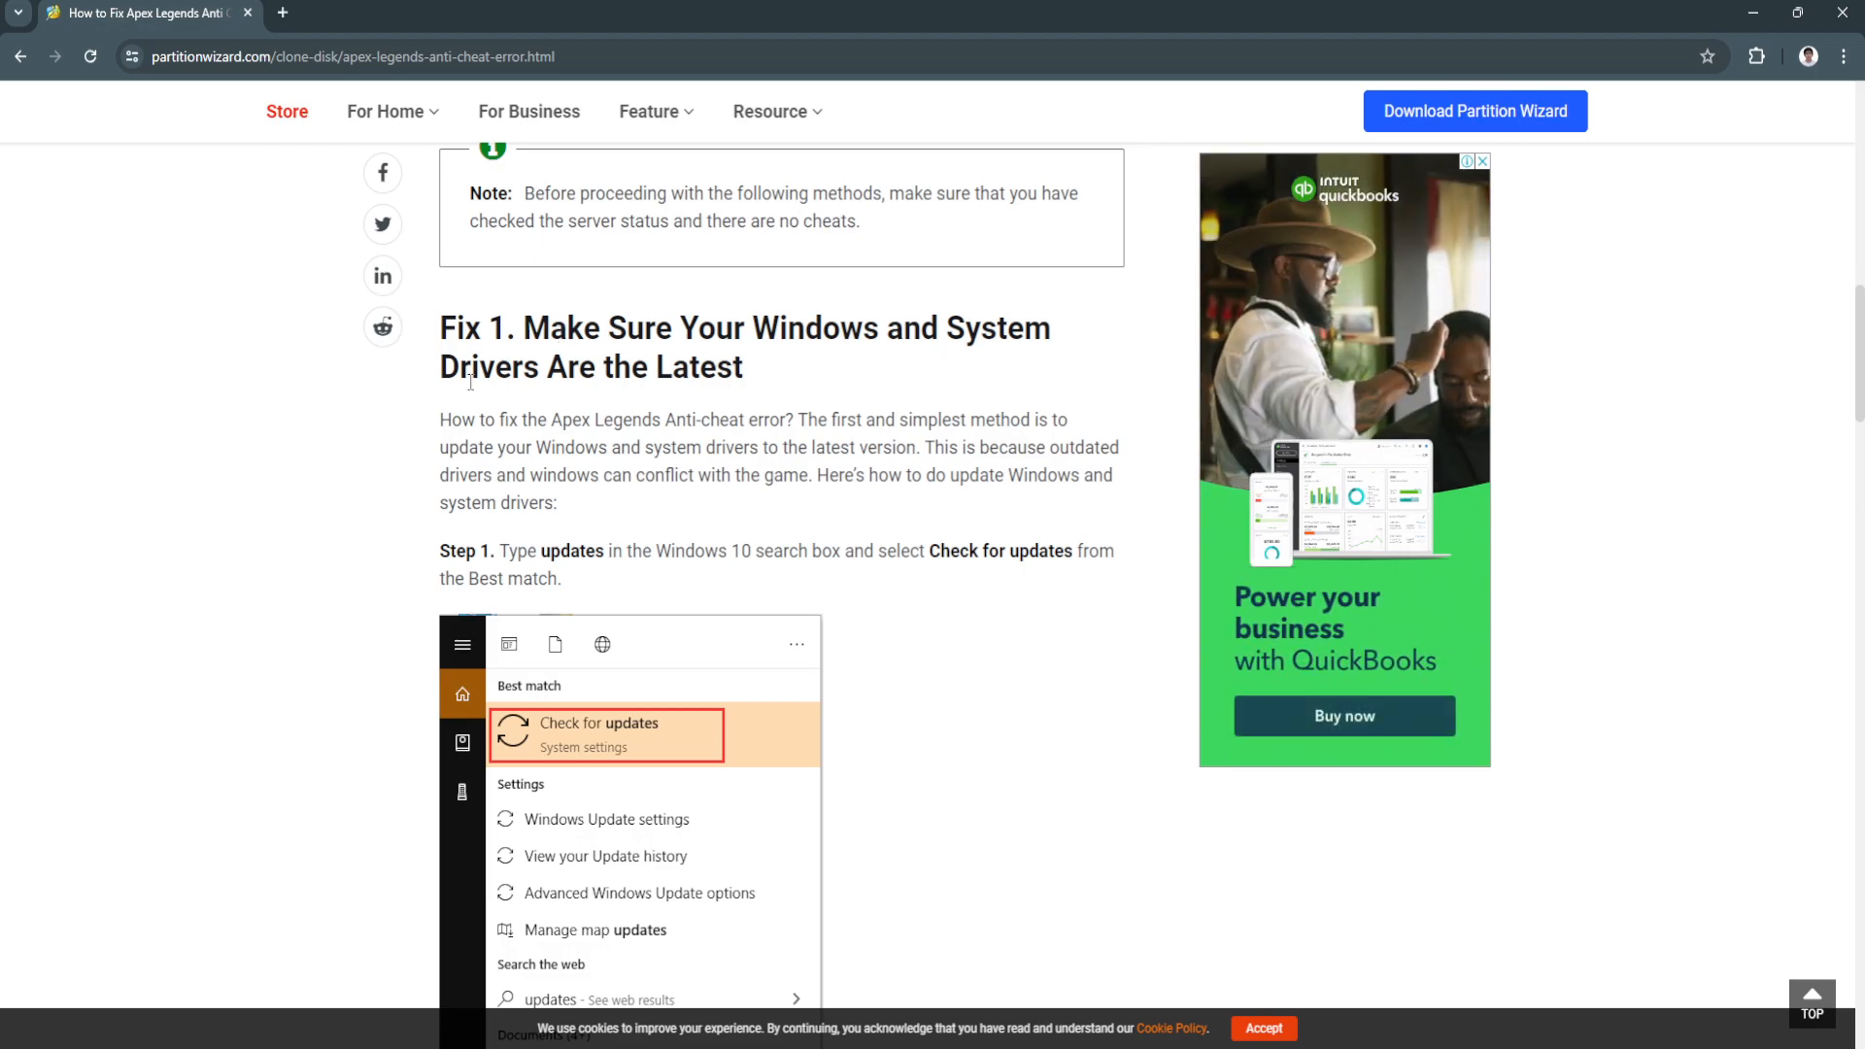
{"action": "scroll", "scroll_direction": "down", "scroll_amount": 3}
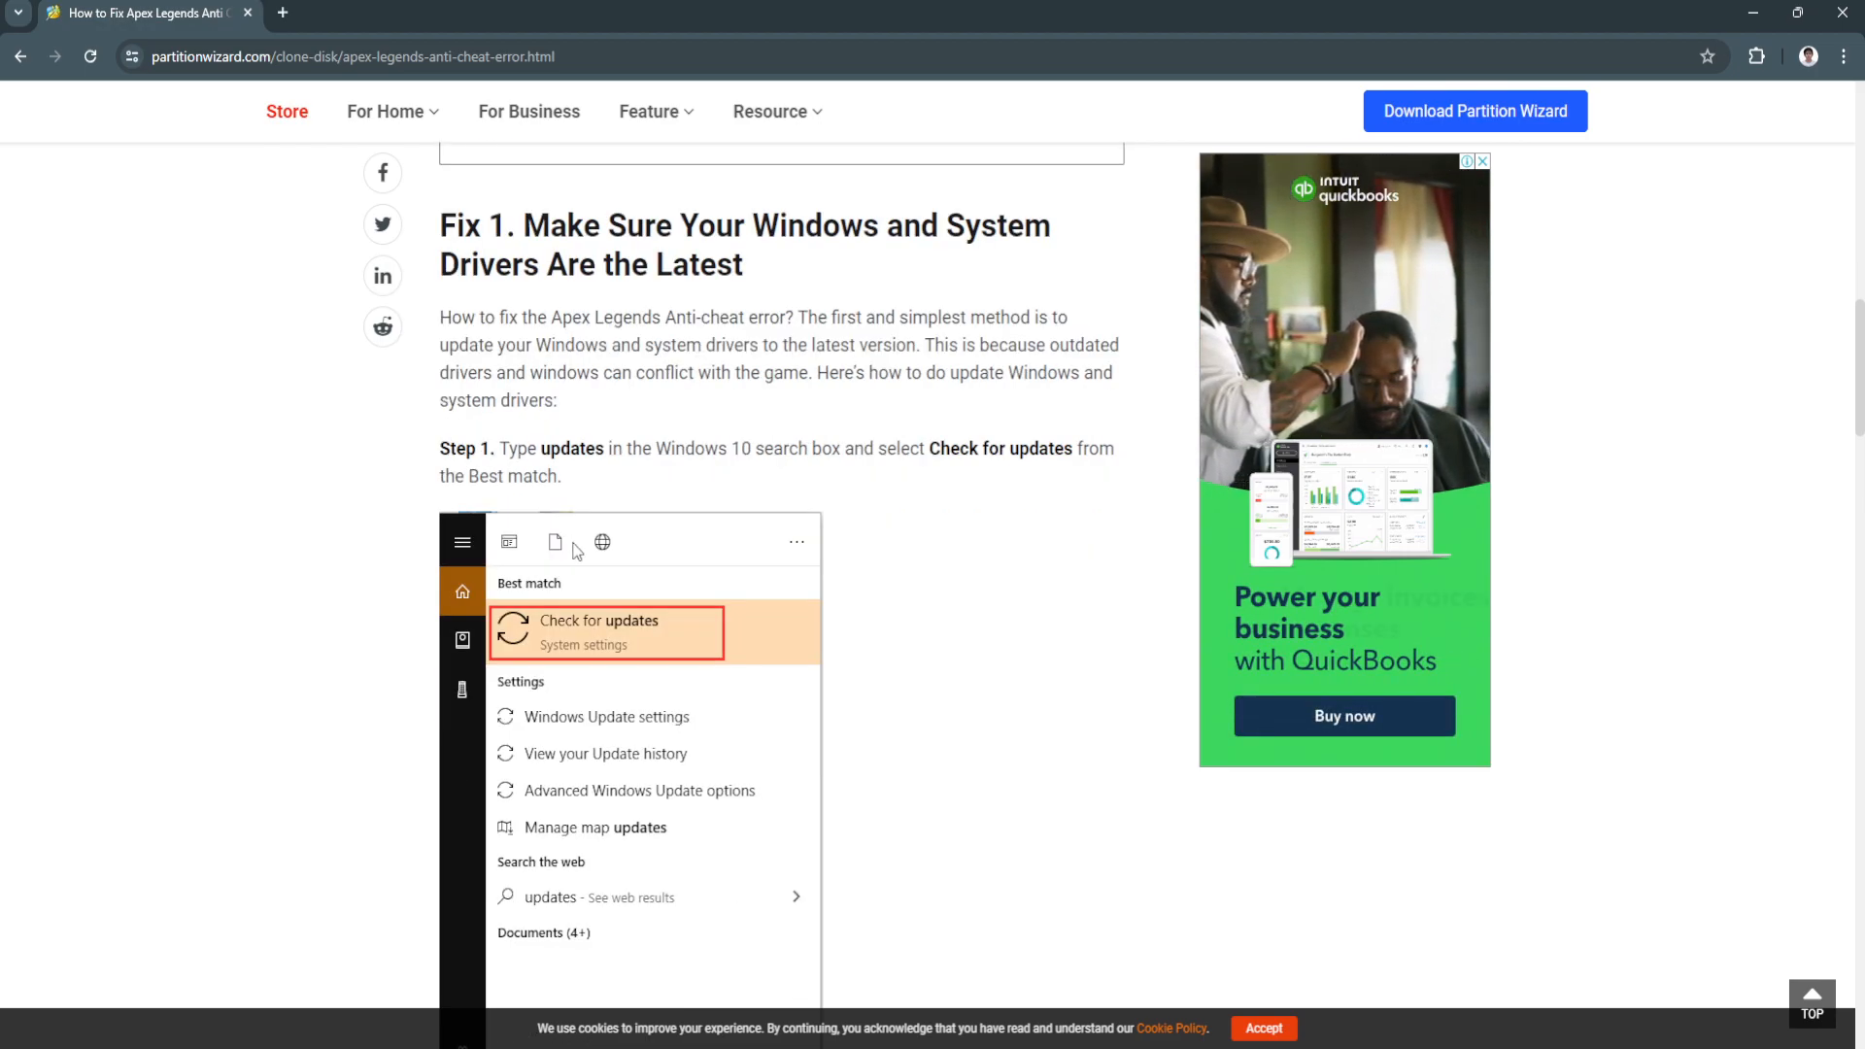
{"action": "scroll", "scroll_direction": "down", "scroll_amount": 3}
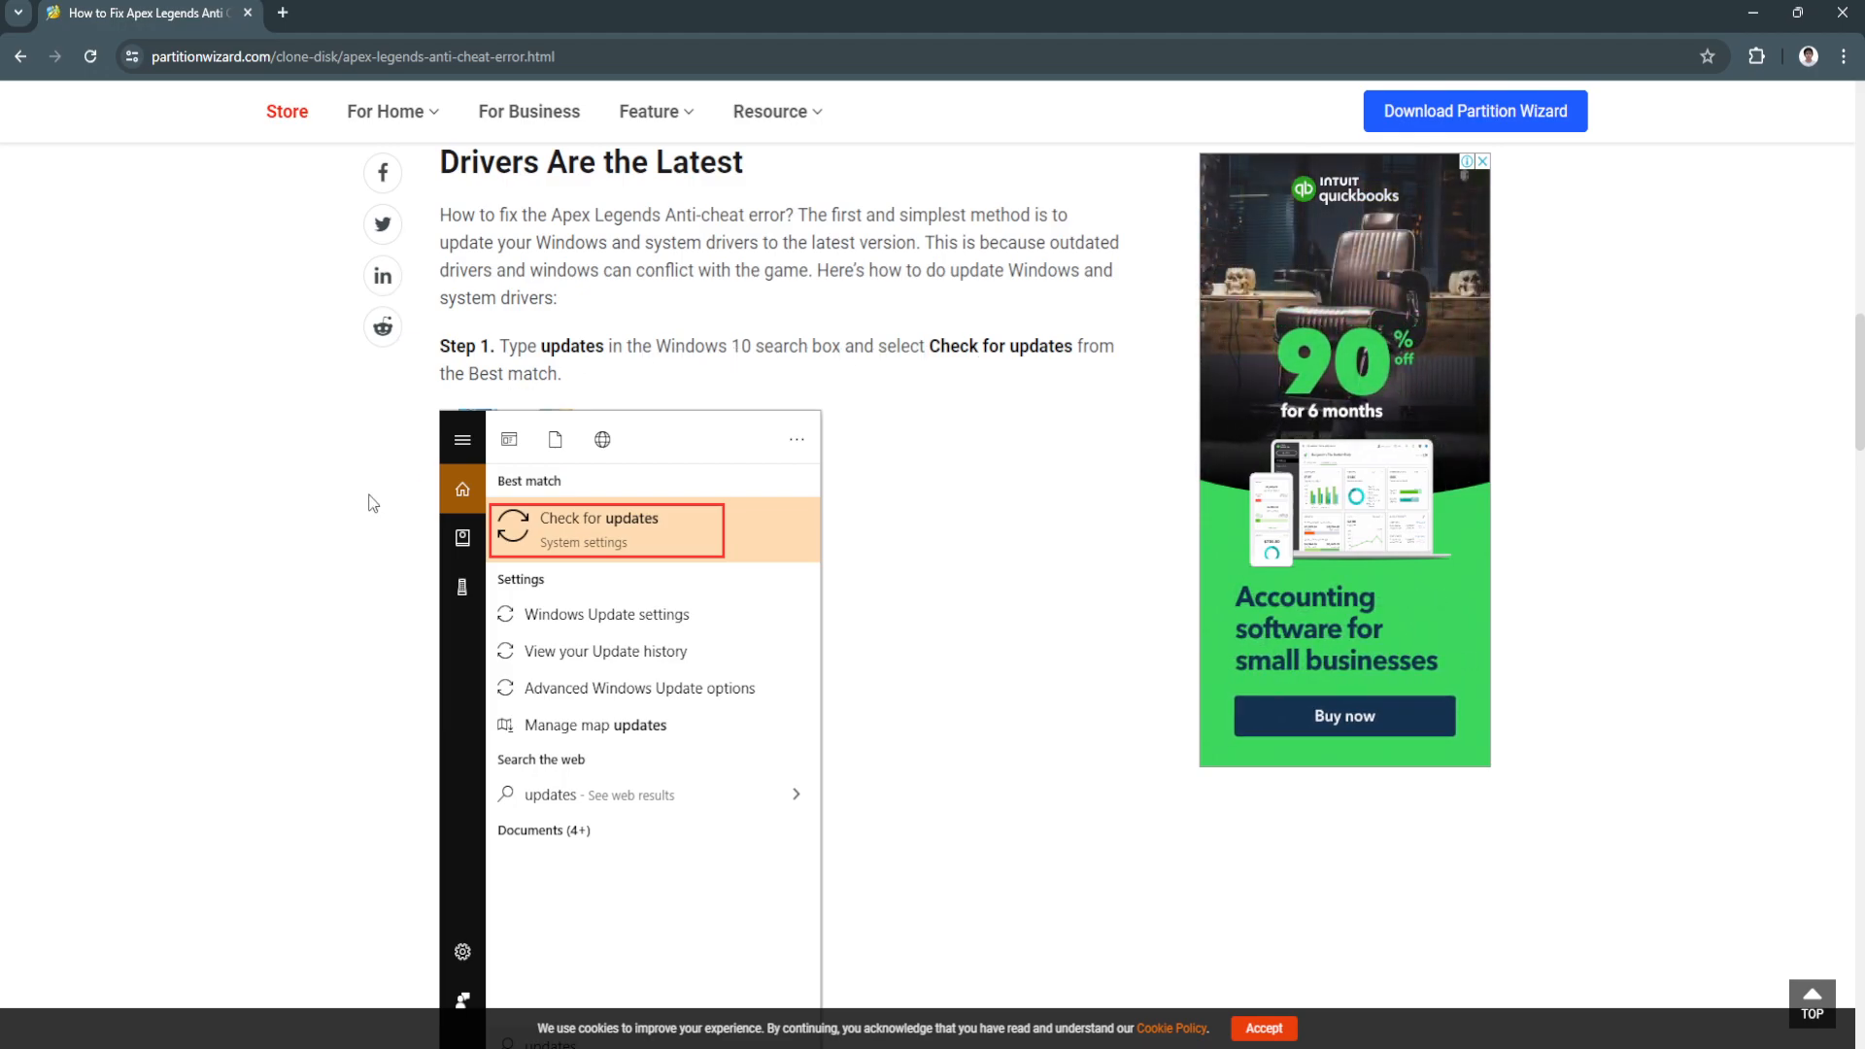
{"action": "scroll", "scroll_direction": "down", "scroll_amount": 3}
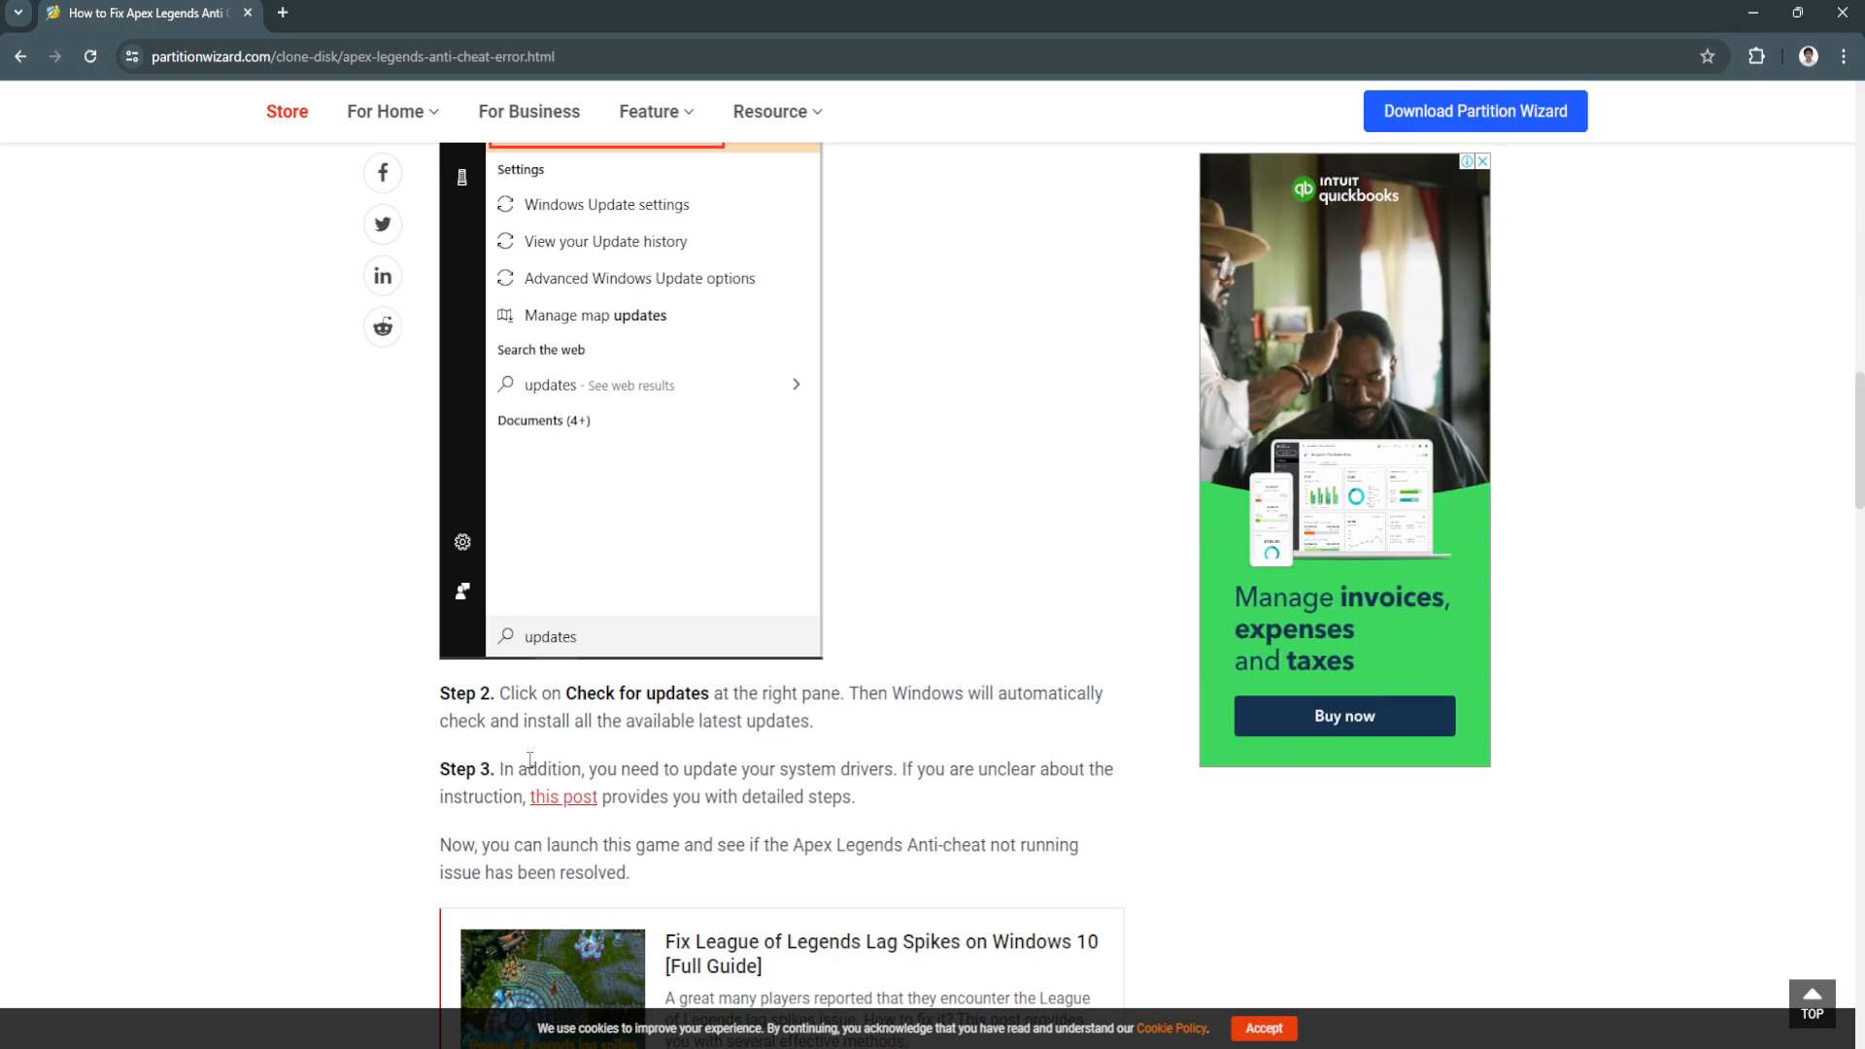
{"action": "scroll", "scroll_direction": "down", "scroll_amount": 3}
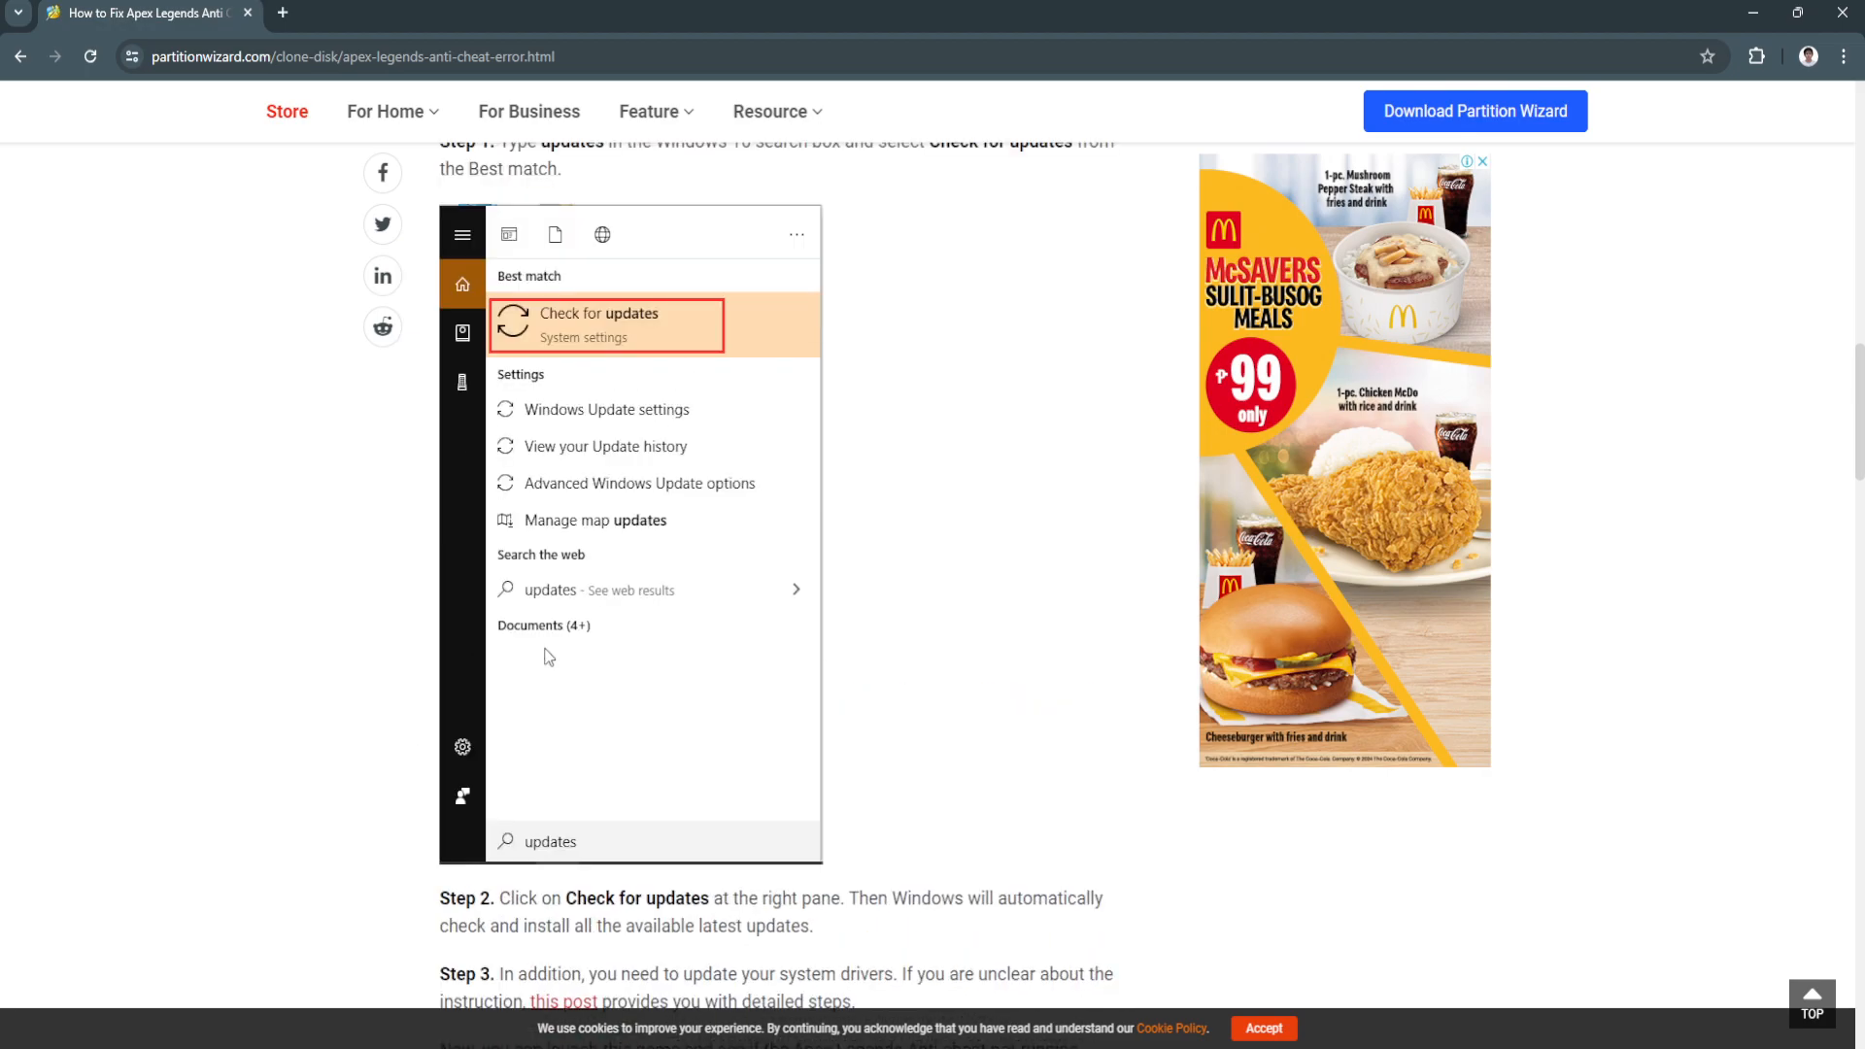
{"action": "mouse_move", "coordinate": [577, 338]}
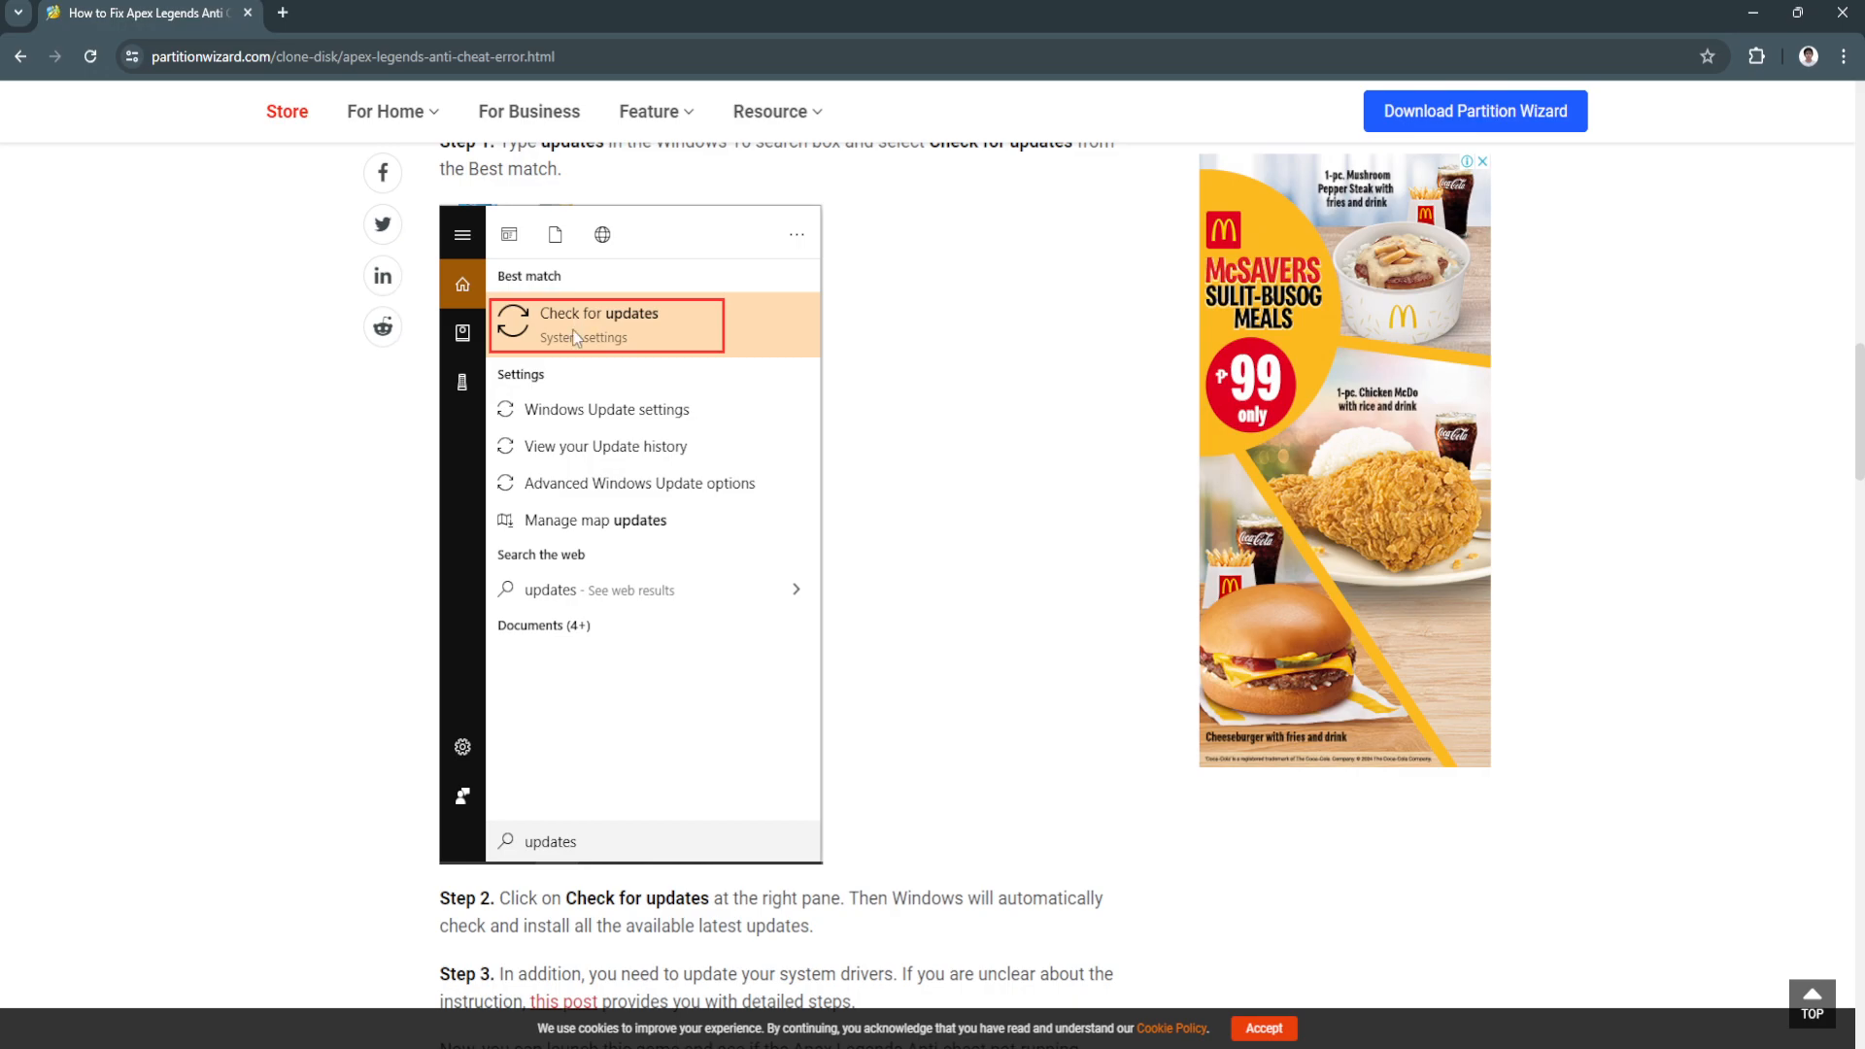
{"action": "scroll", "scroll_direction": "down", "scroll_amount": 3}
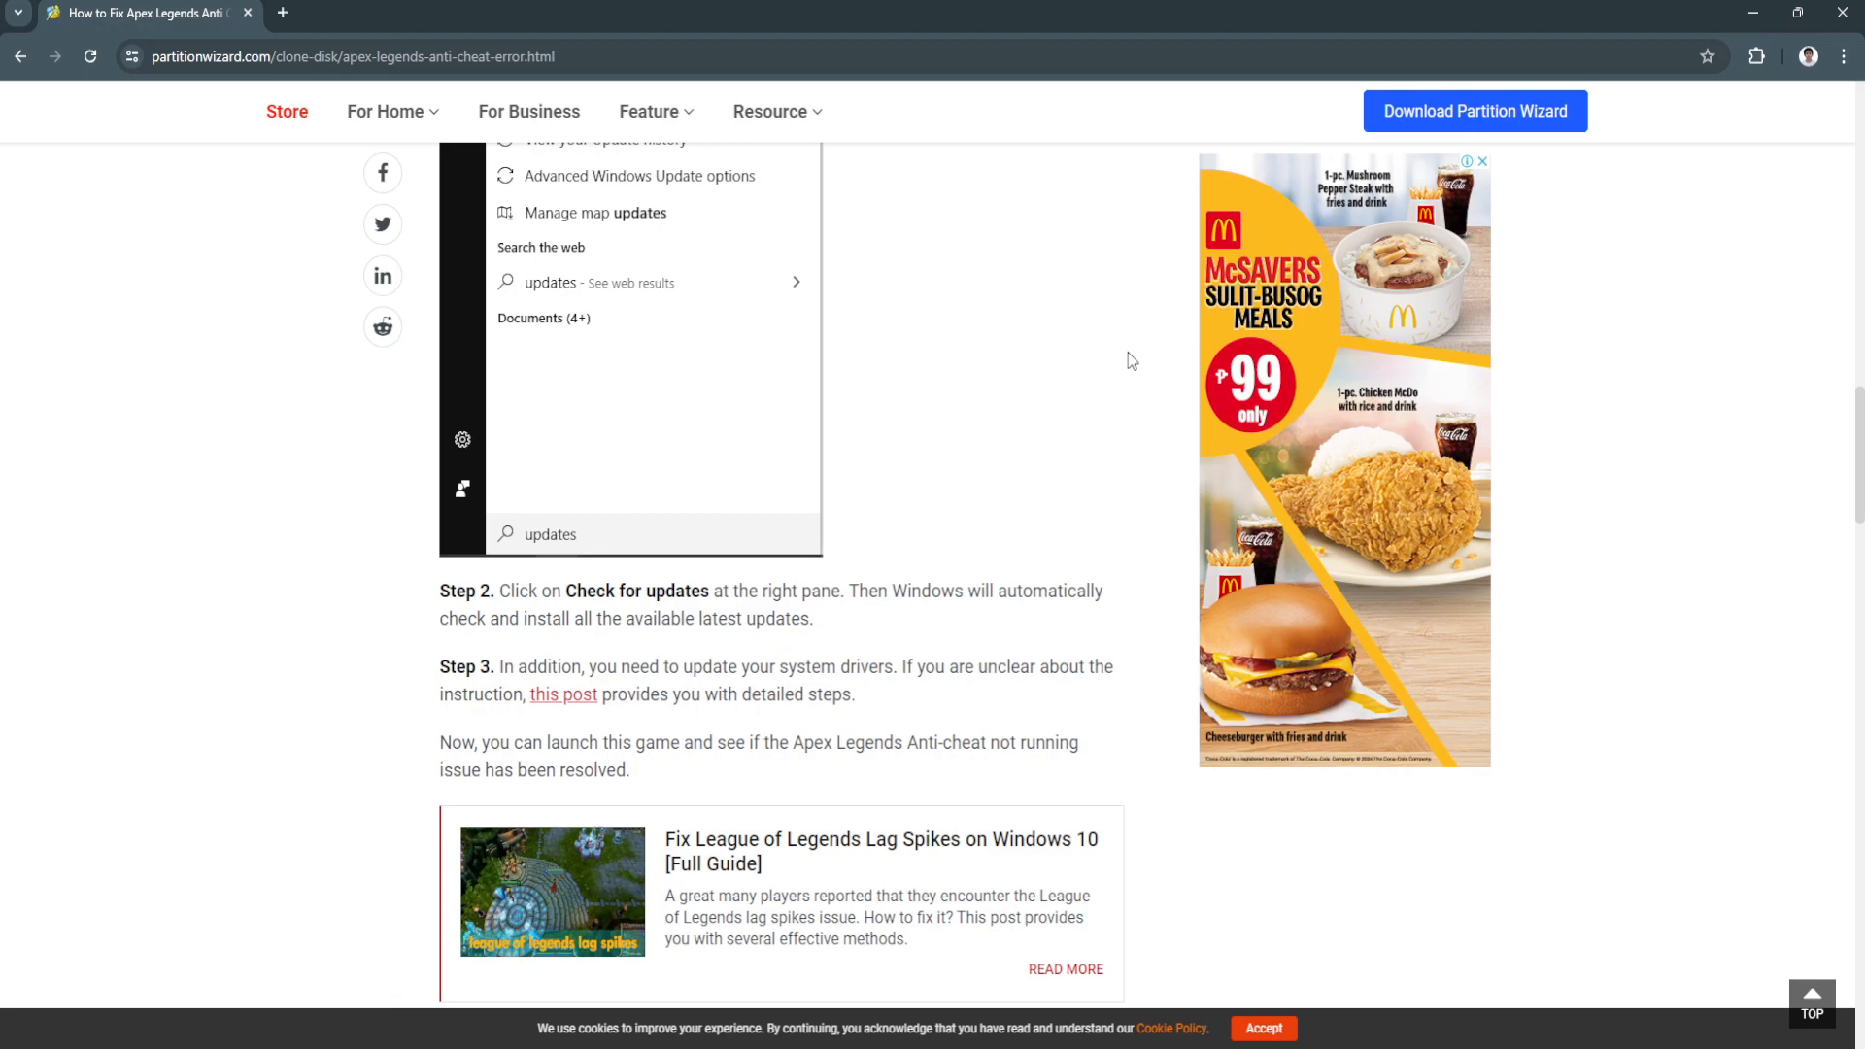
{"action": "scroll", "scroll_direction": "down", "scroll_amount": 3}
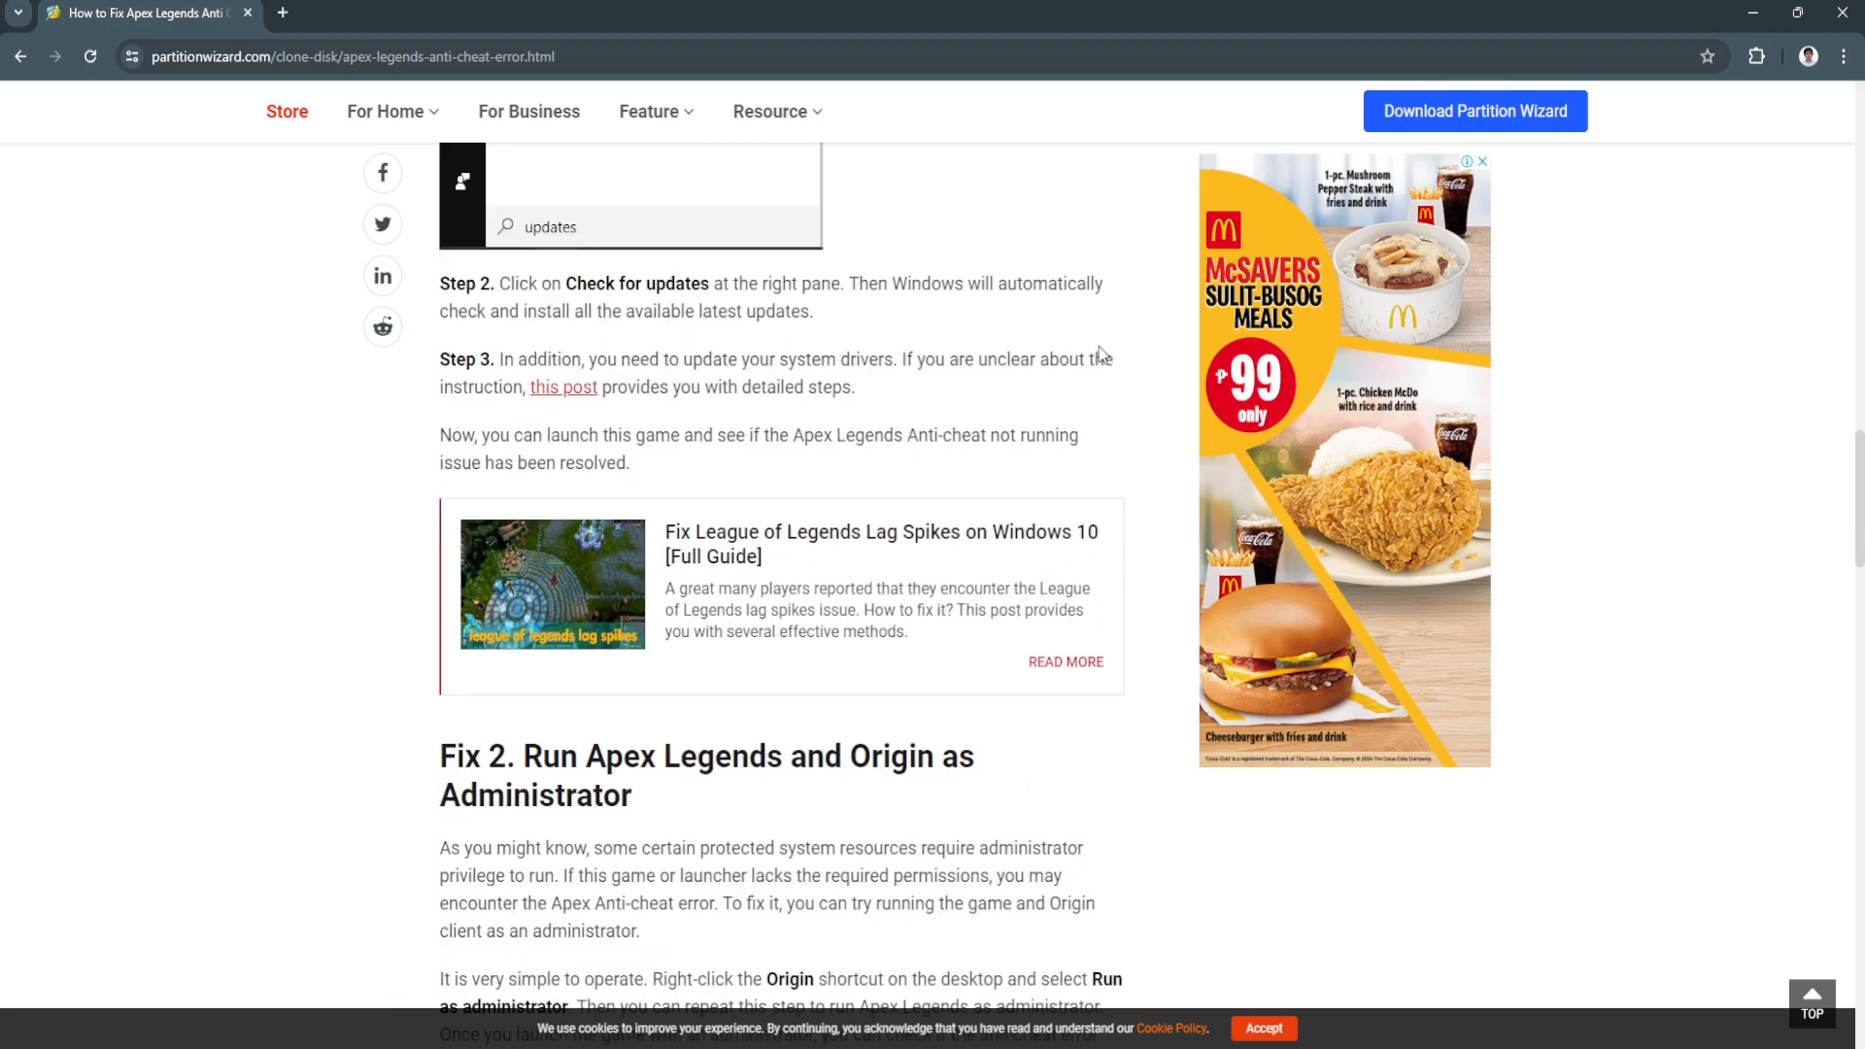
{"action": "scroll", "scroll_direction": "down", "scroll_amount": 3}
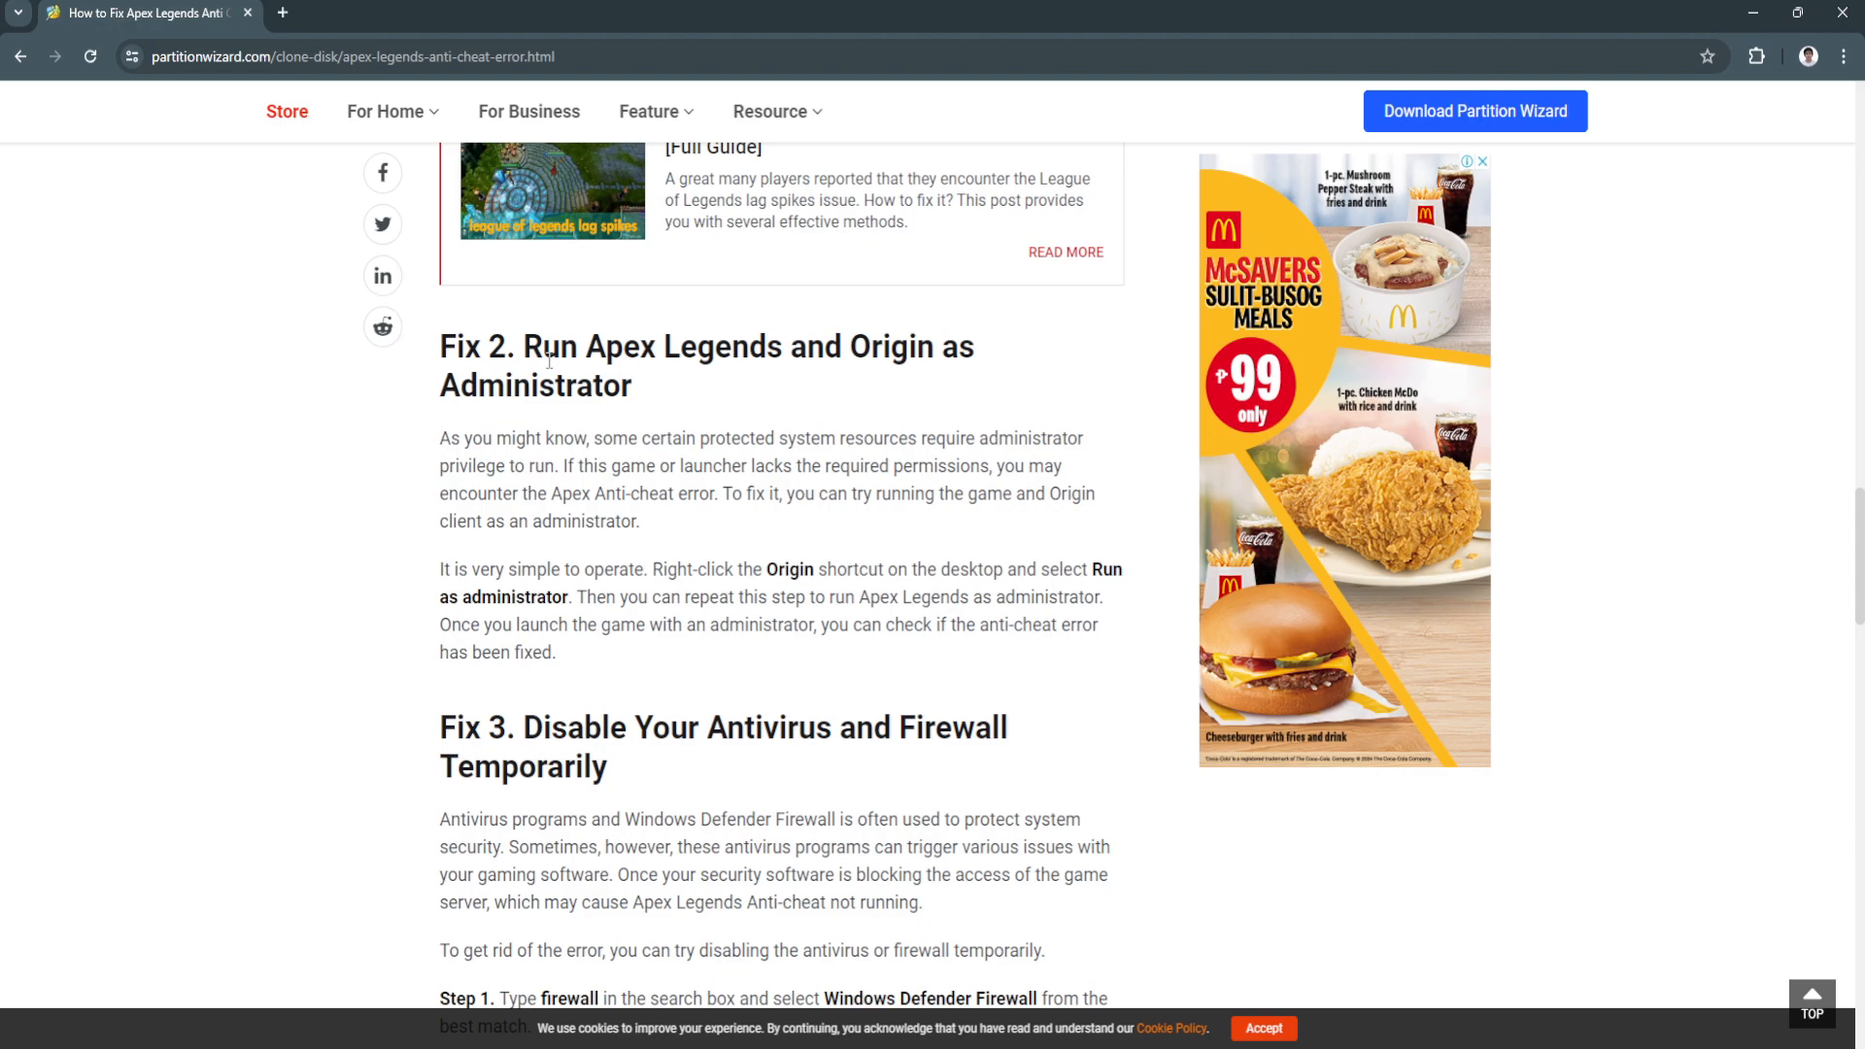
{"action": "mouse_move", "coordinate": [754, 380]}
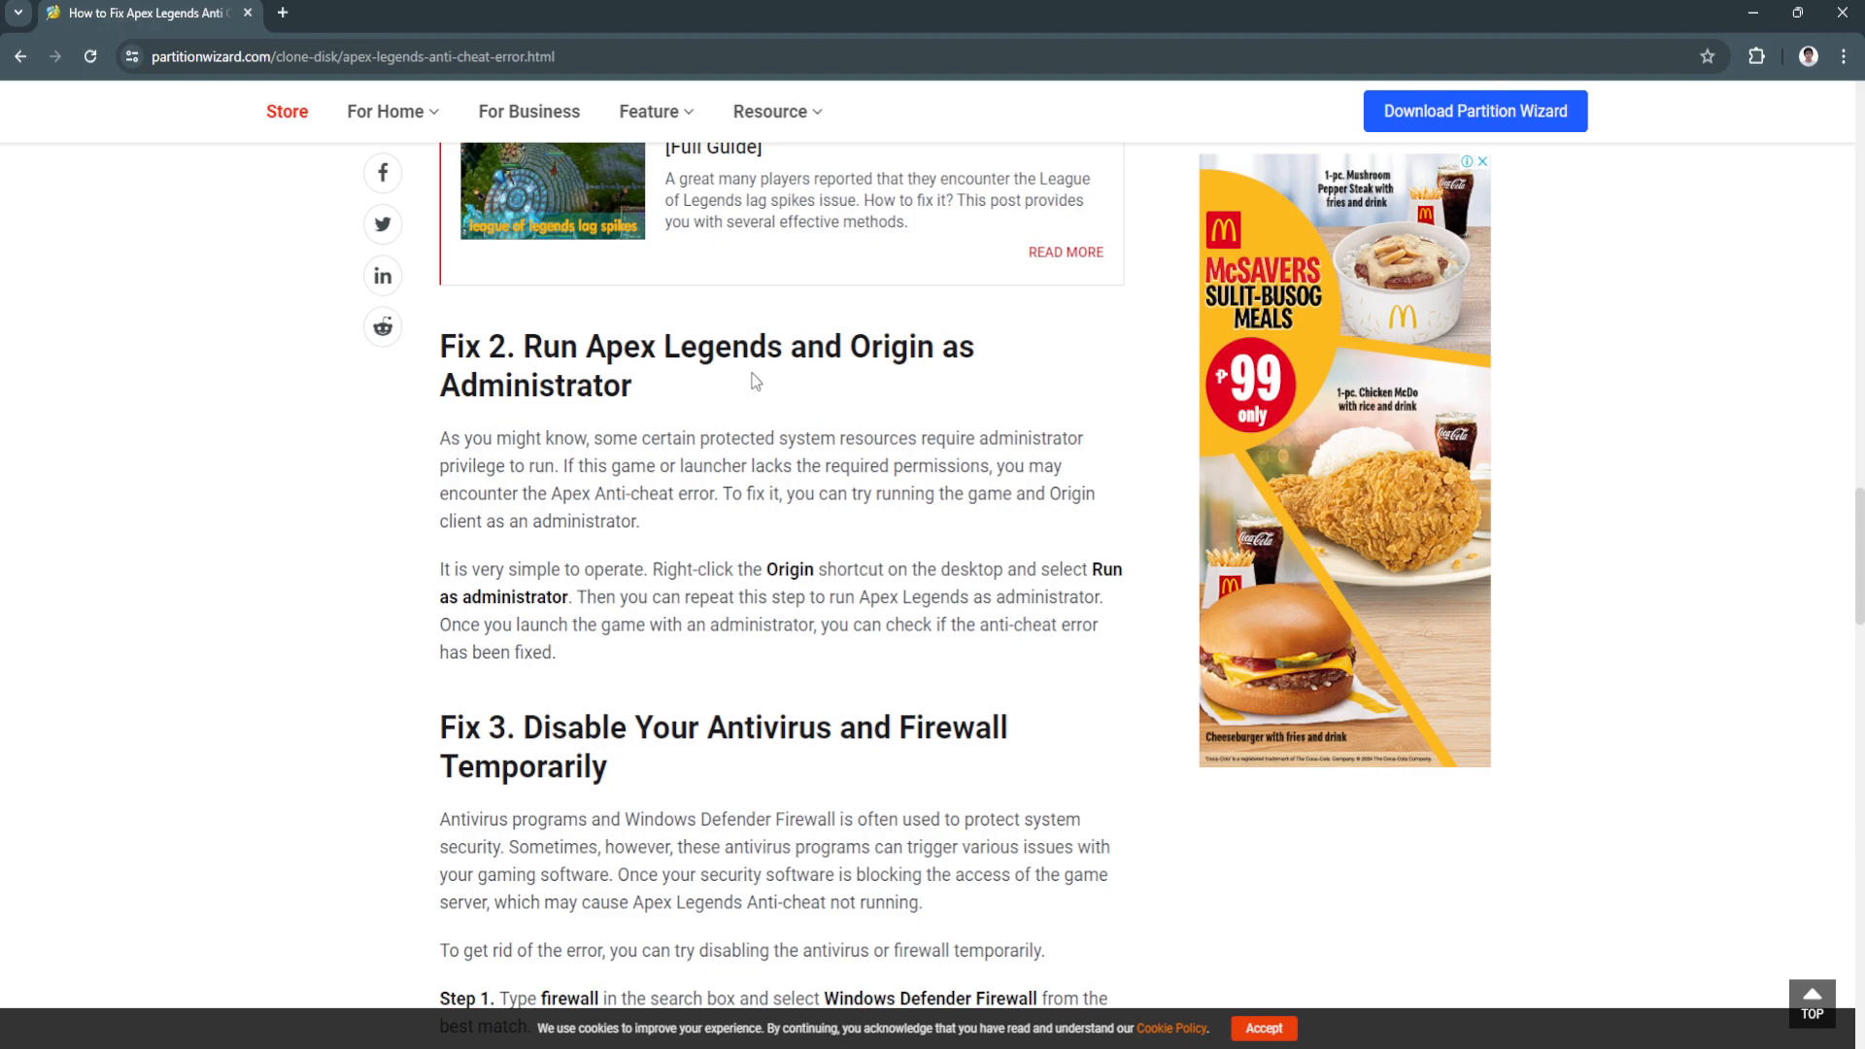
{"action": "mouse_move", "coordinate": [737, 570]}
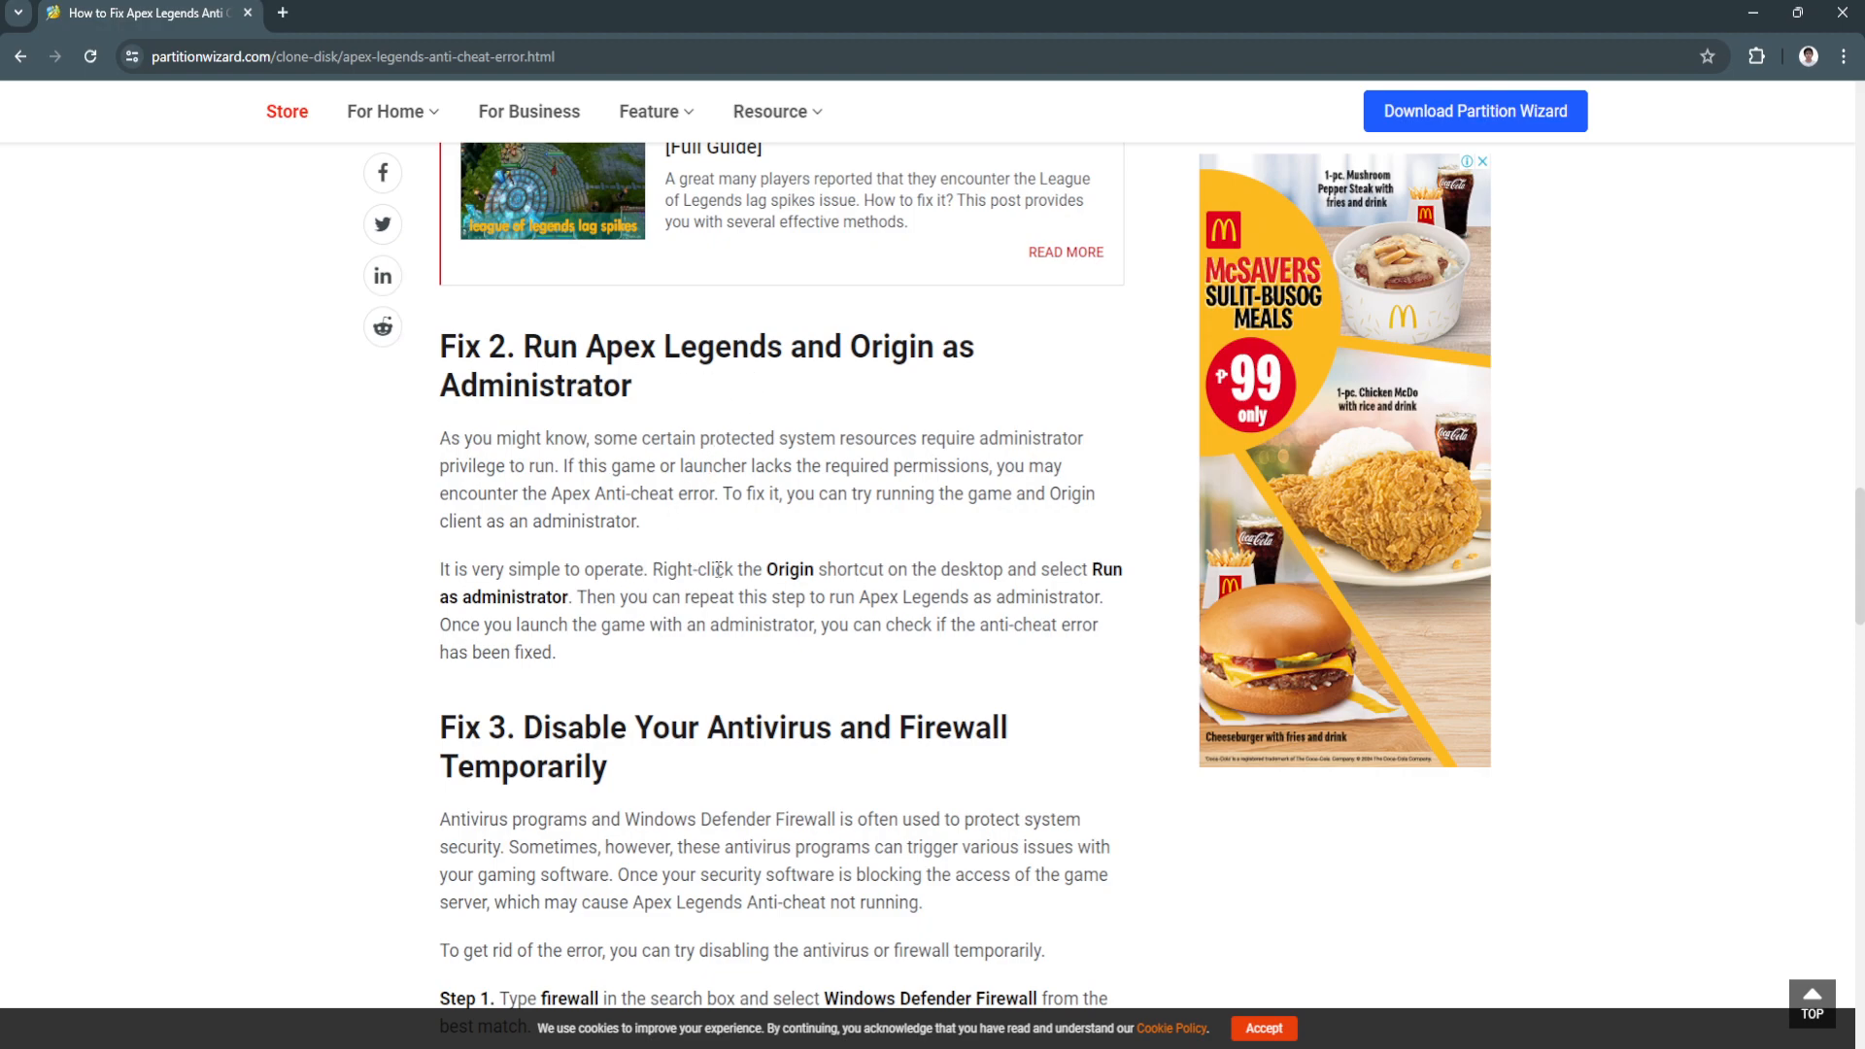
{"action": "mouse_move", "coordinate": [971, 574]}
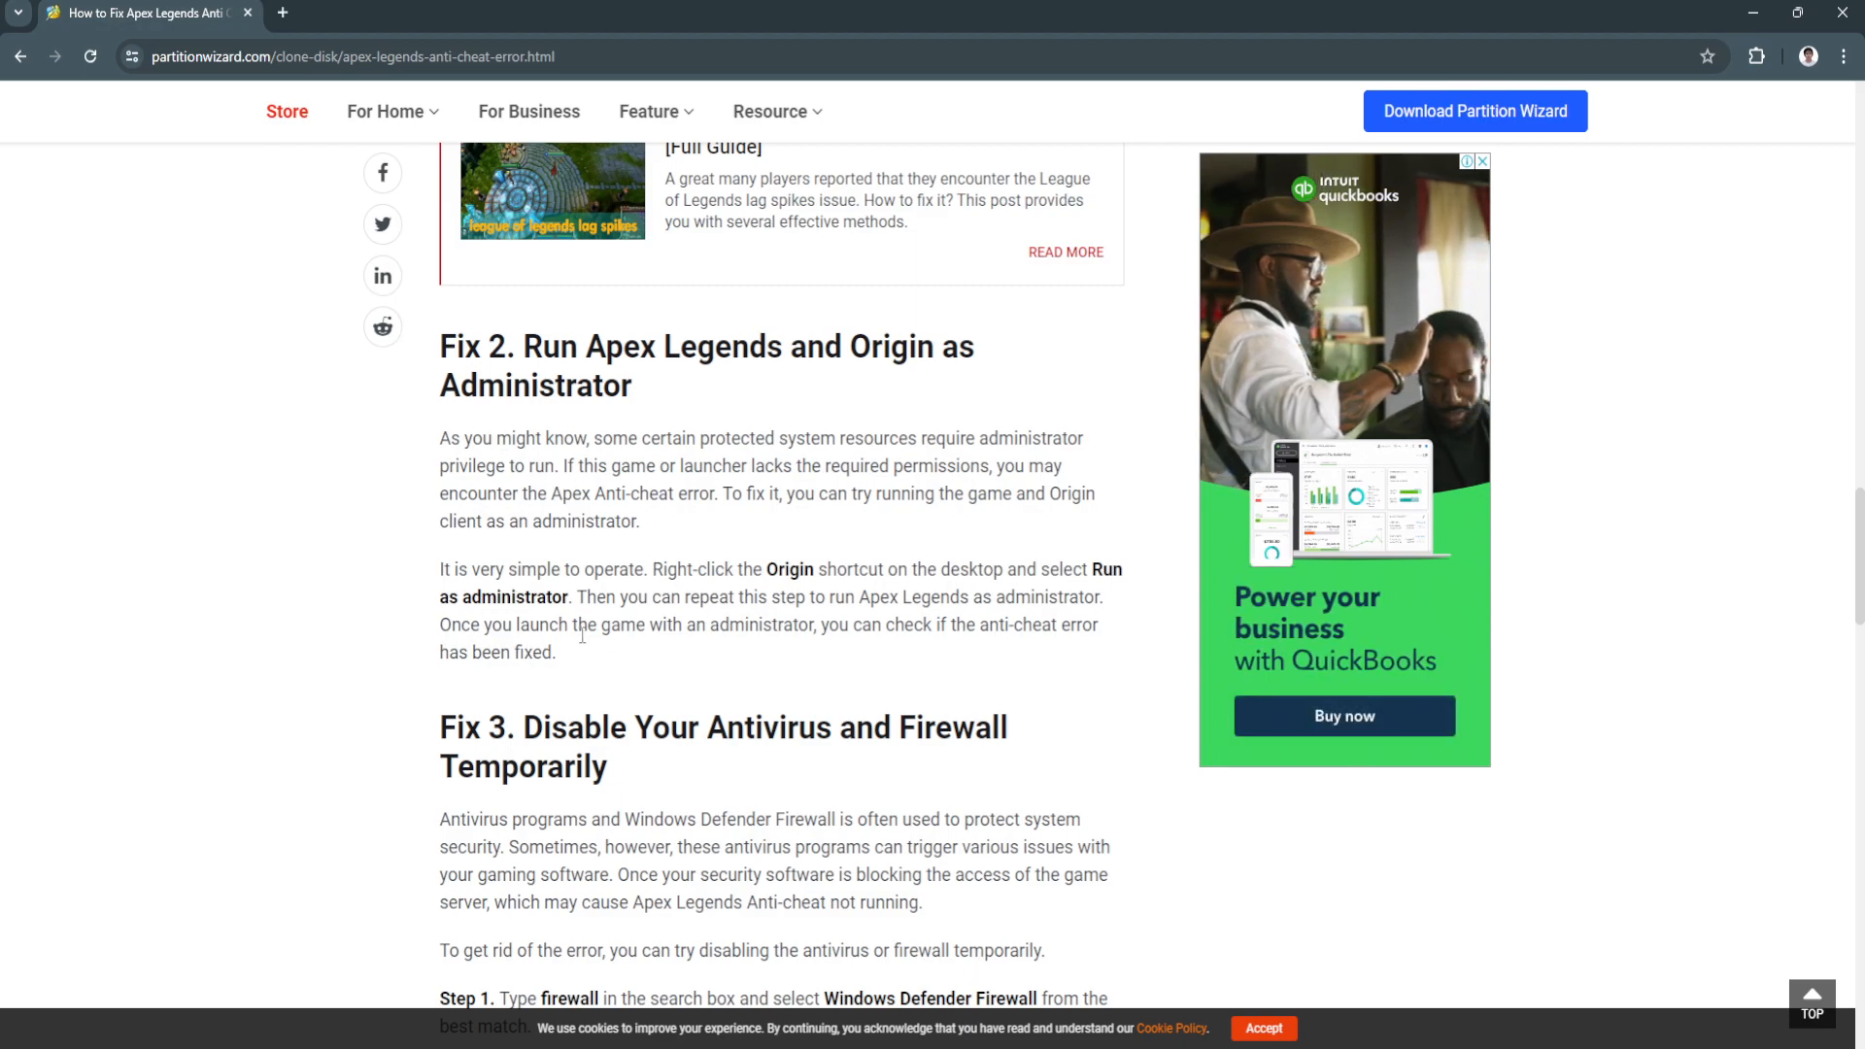
{"action": "scroll", "scroll_direction": "down", "scroll_amount": 3}
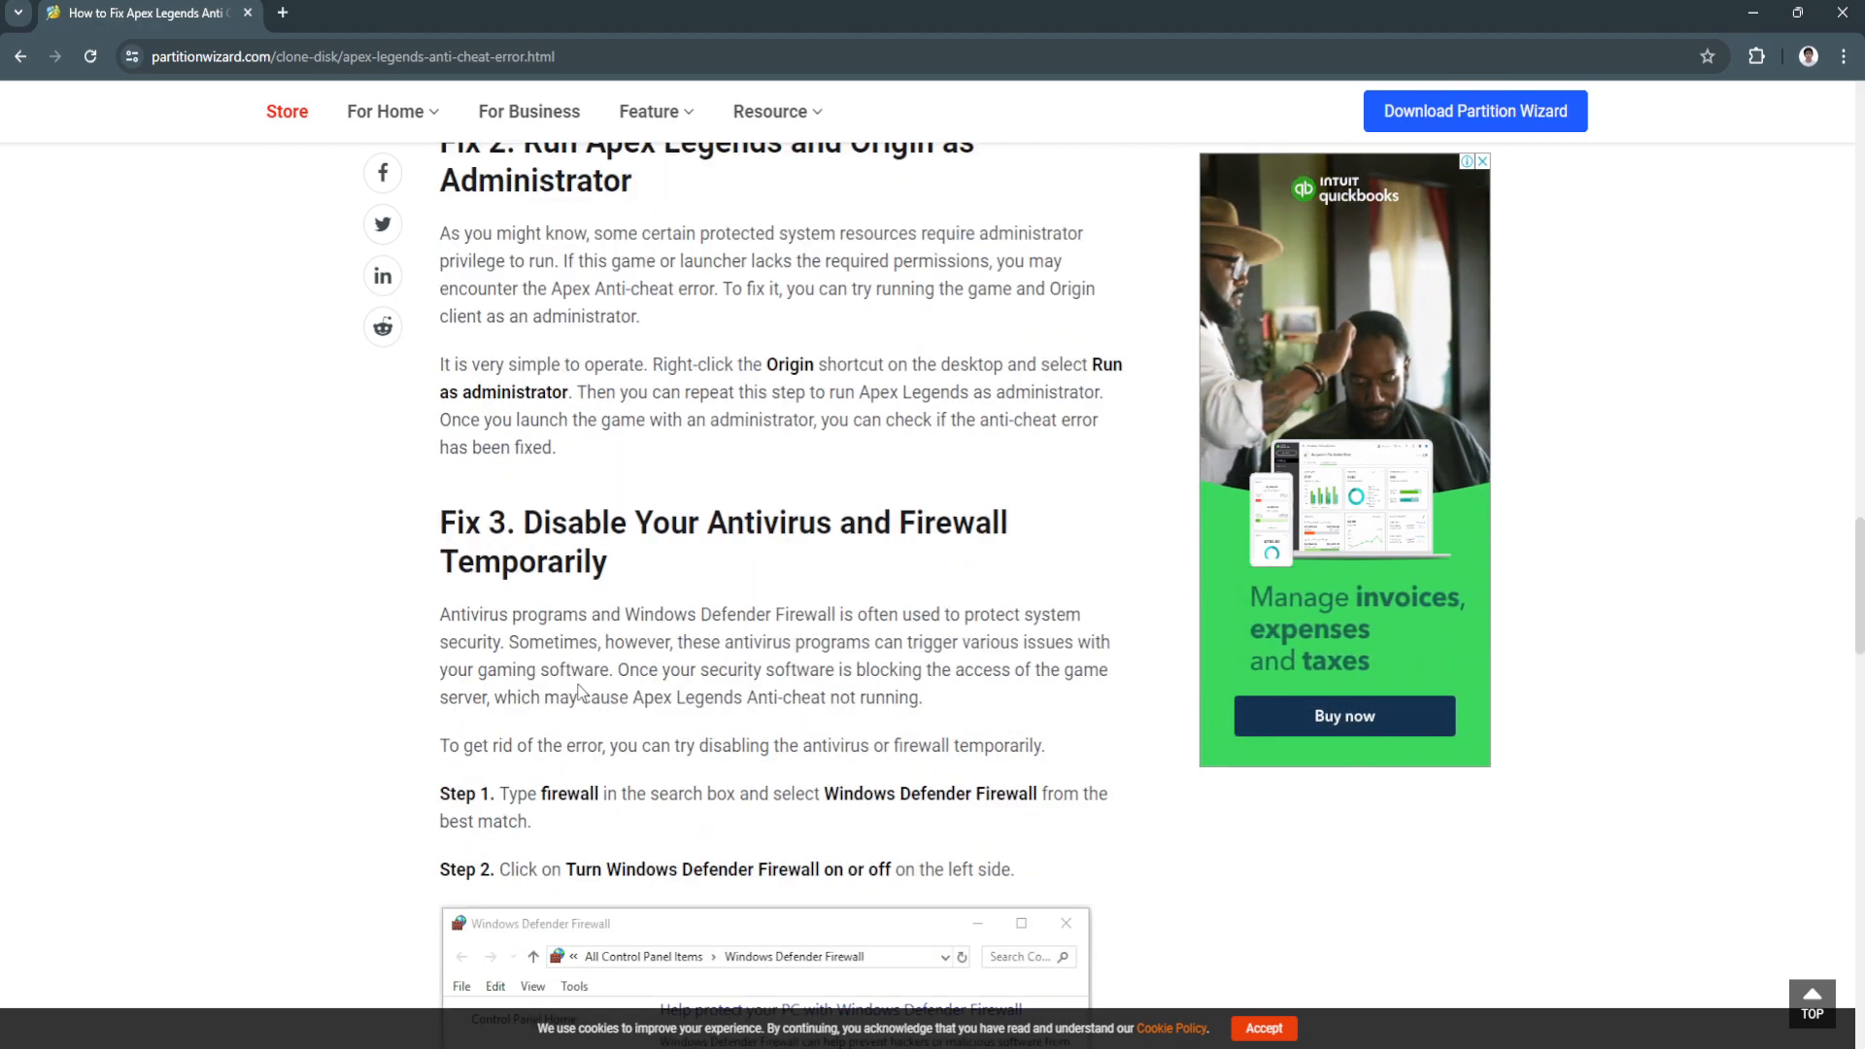
{"action": "scroll", "scroll_direction": "down", "scroll_amount": 3}
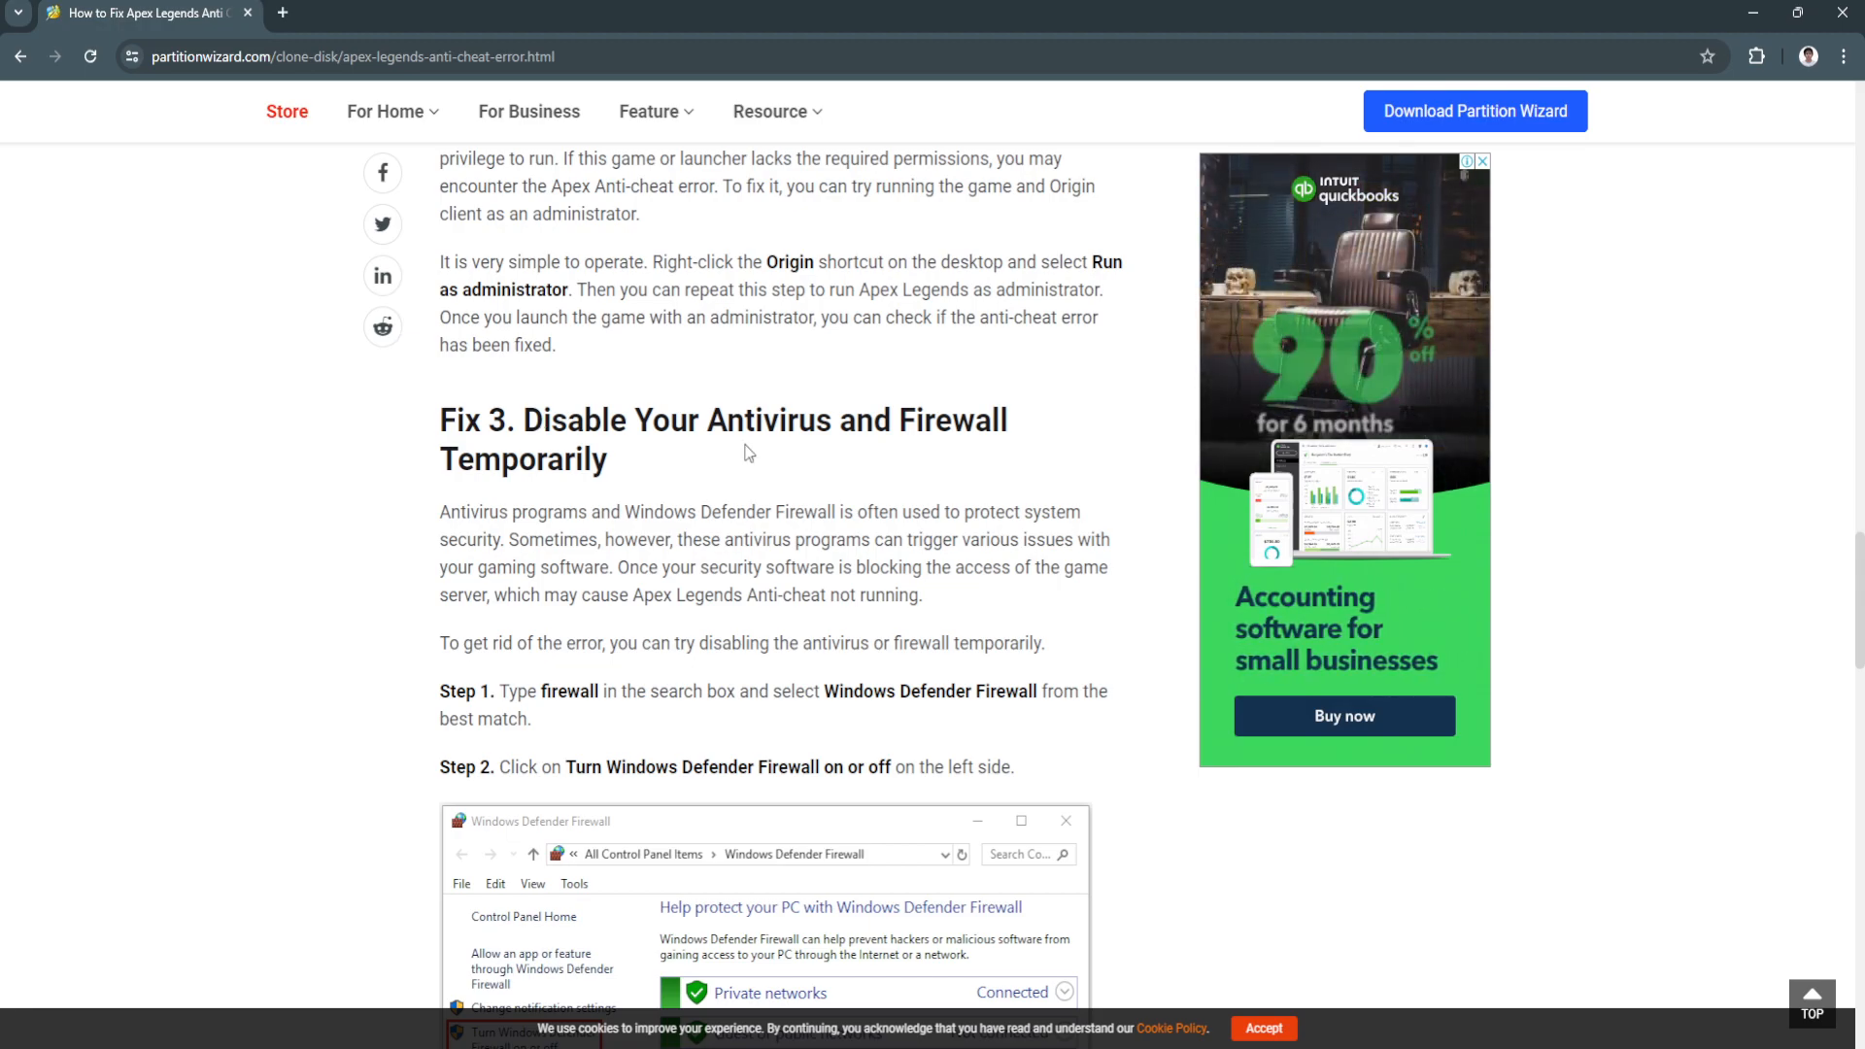
{"action": "scroll", "scroll_direction": "down", "scroll_amount": 3}
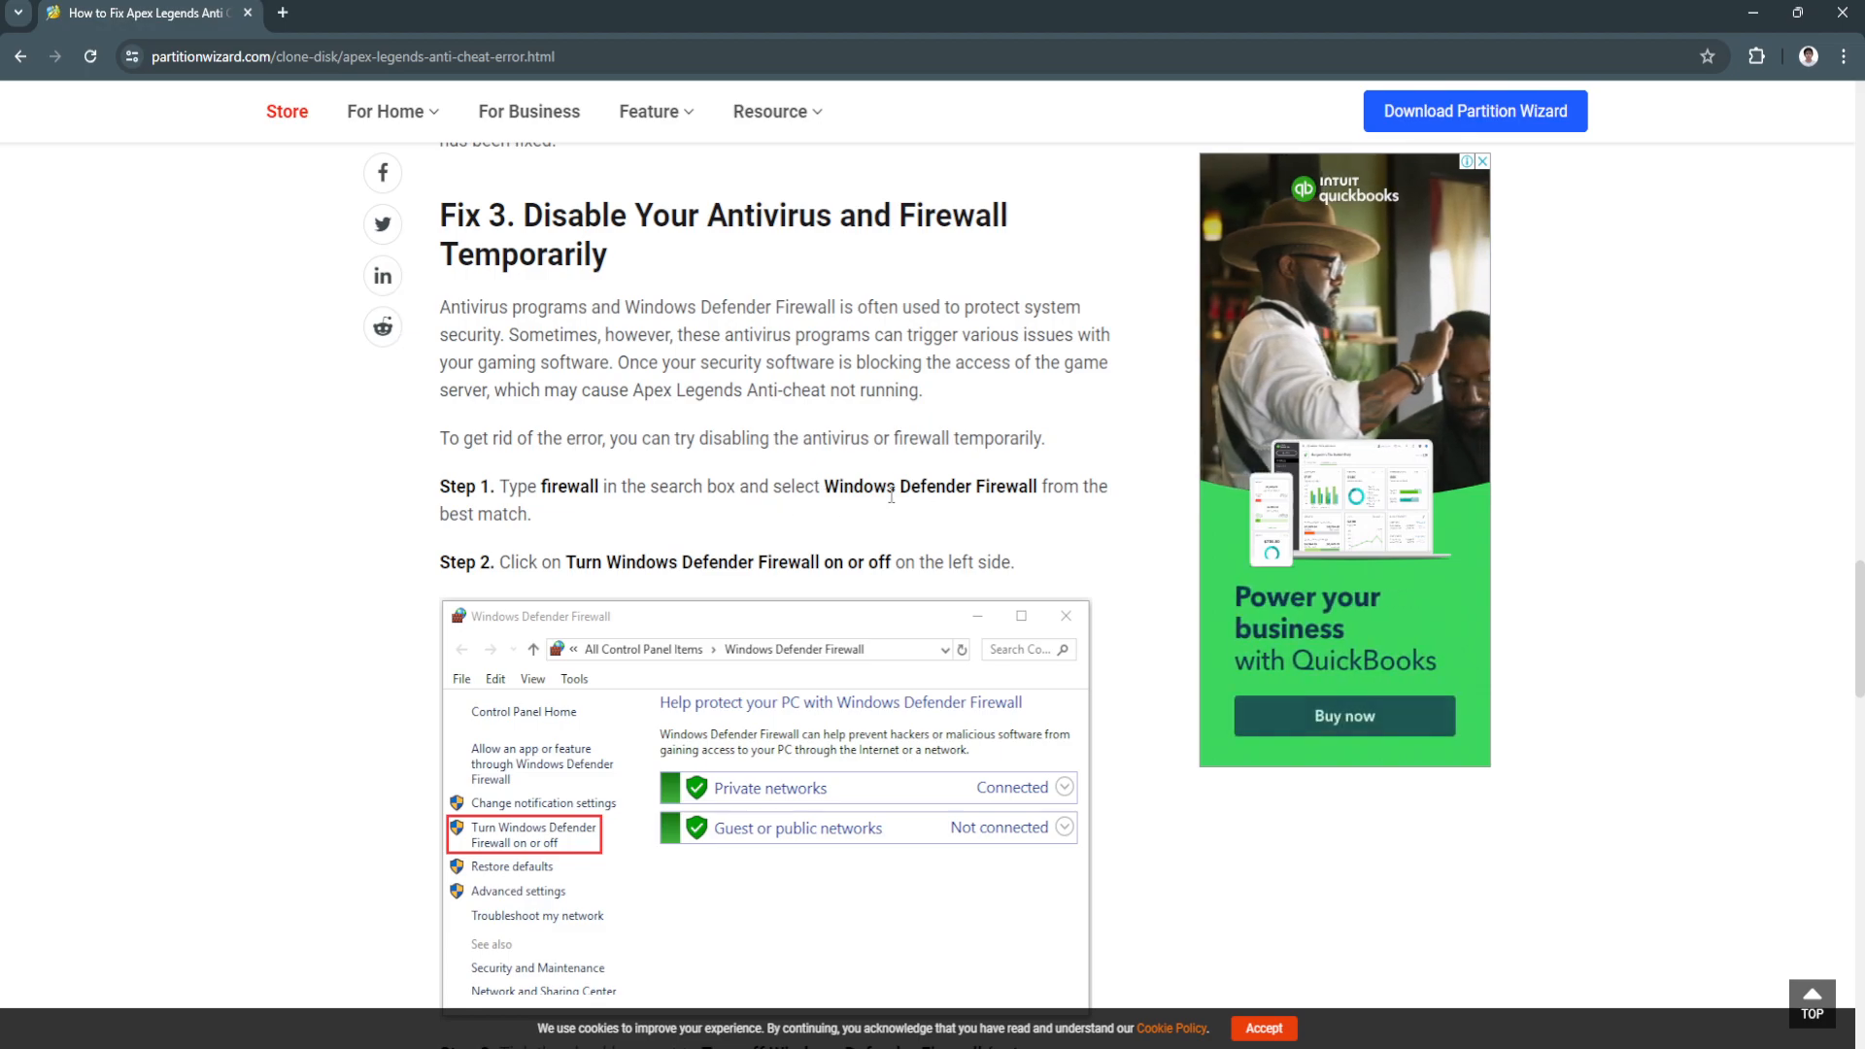
{"action": "scroll", "scroll_direction": "down", "scroll_amount": 3}
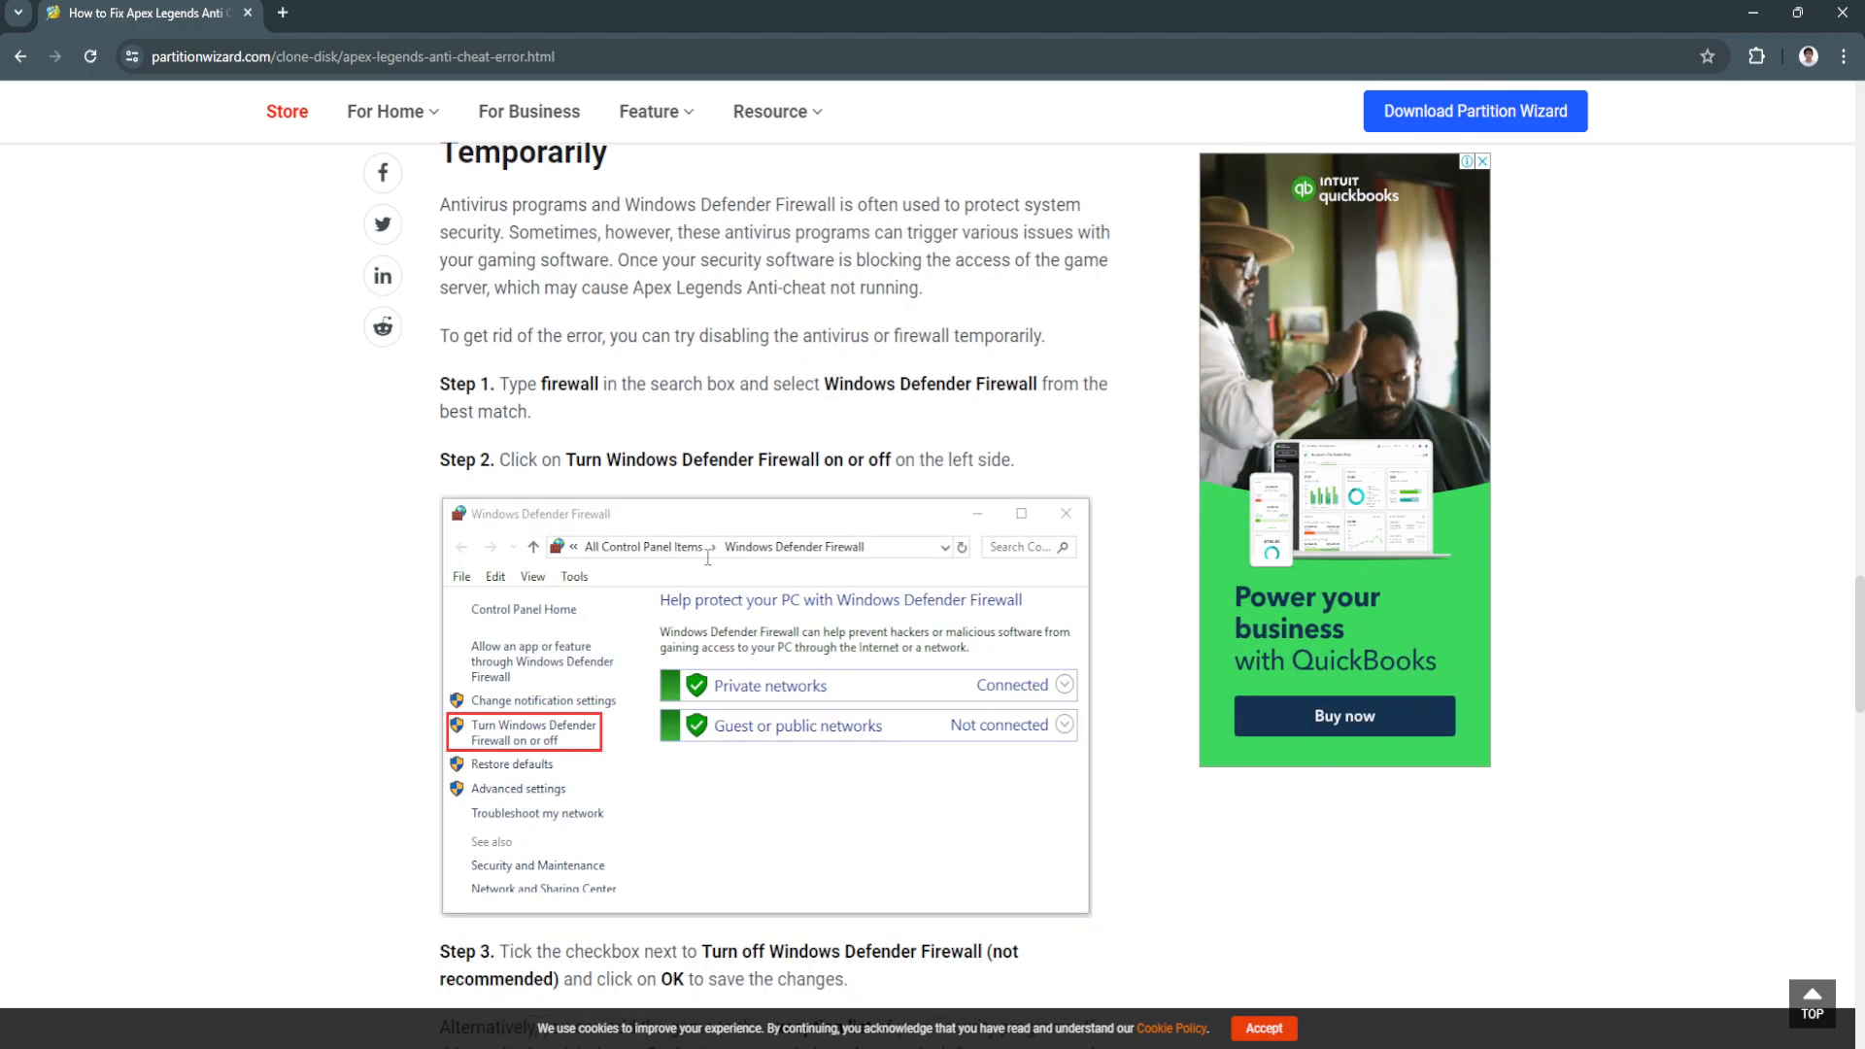
{"action": "scroll", "scroll_direction": "down", "scroll_amount": 3}
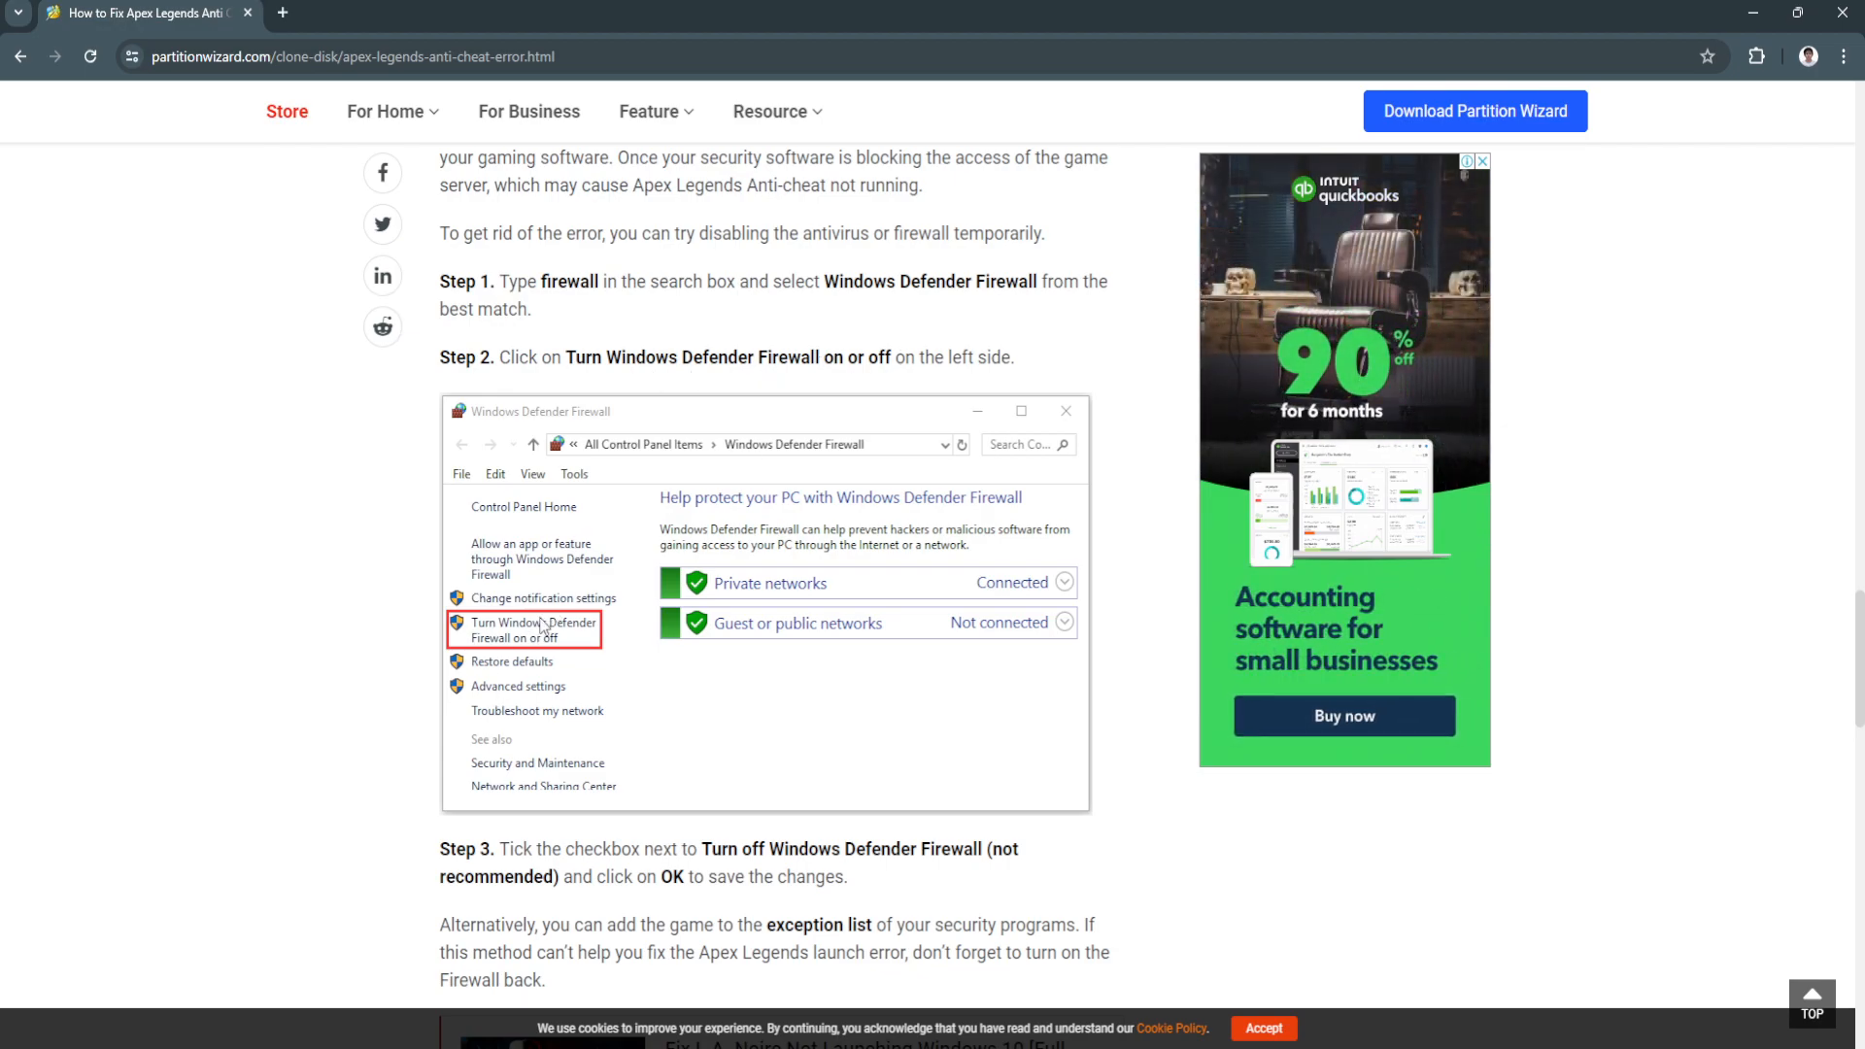
{"action": "scroll", "scroll_direction": "down", "scroll_amount": 3}
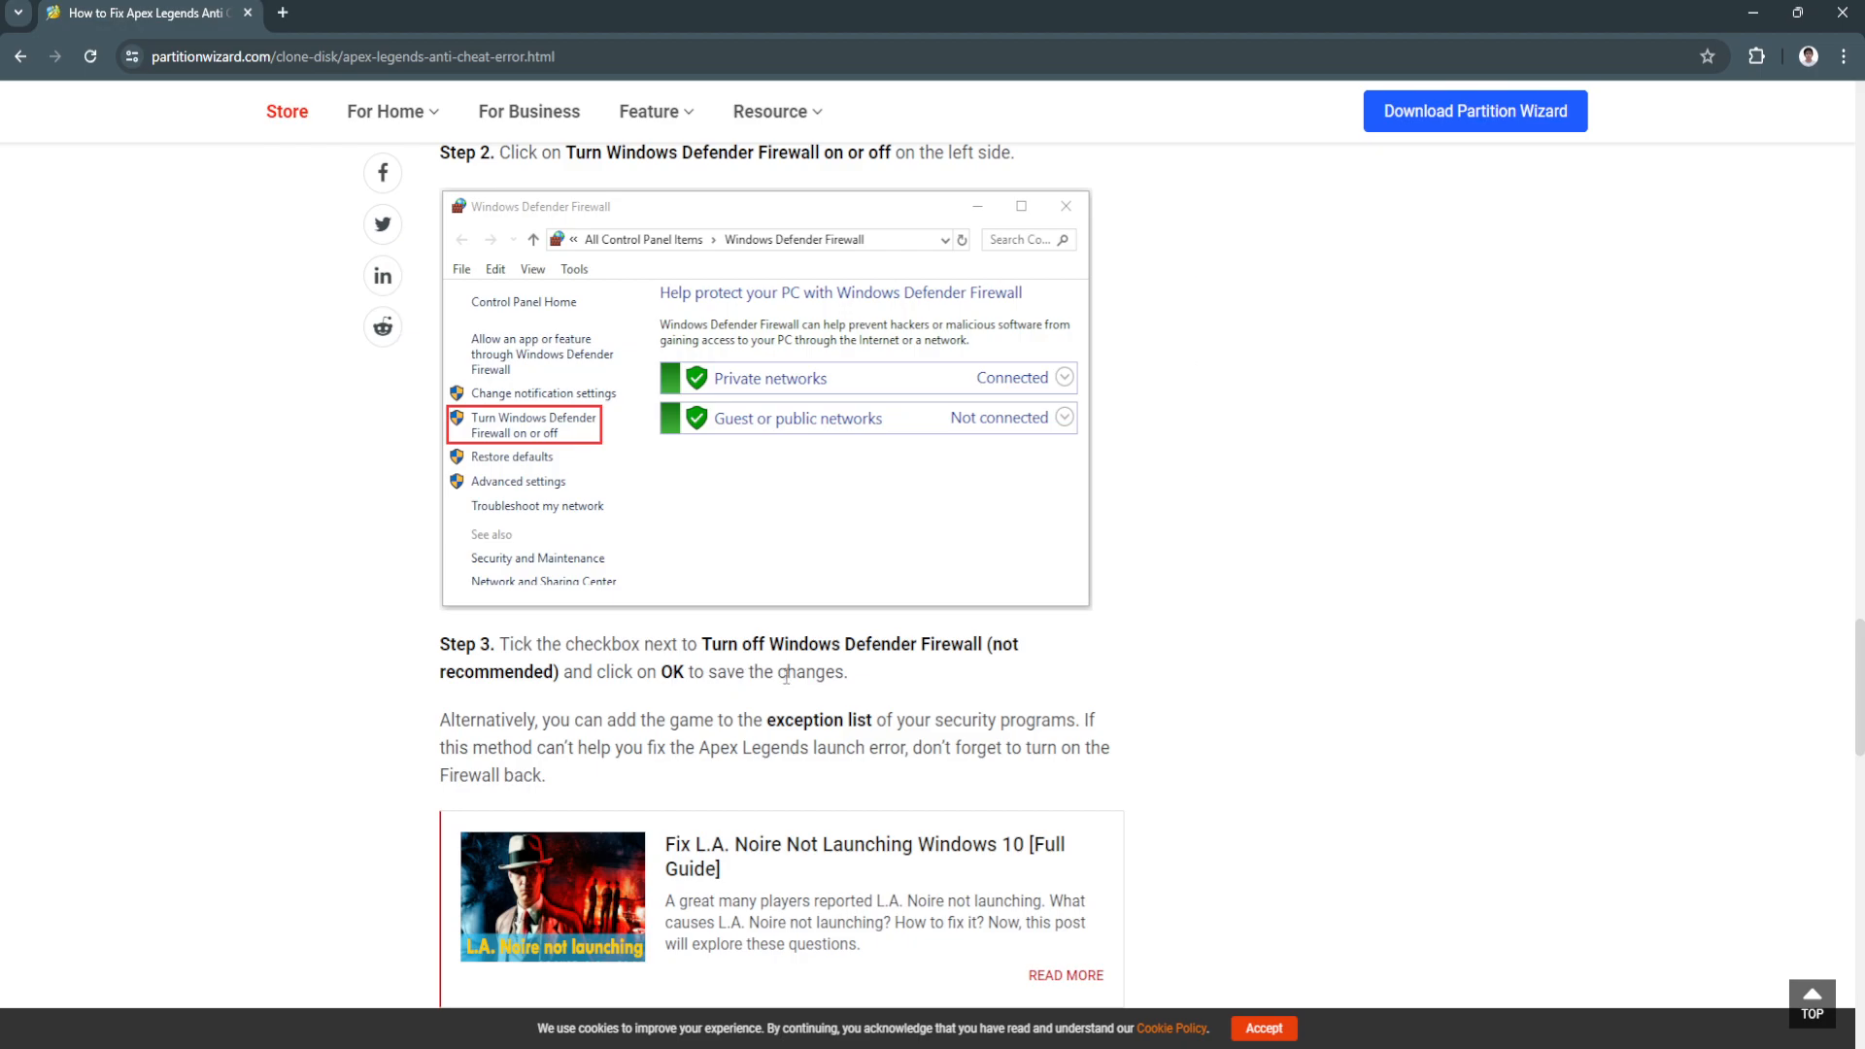
{"action": "scroll", "scroll_direction": "down", "scroll_amount": 3}
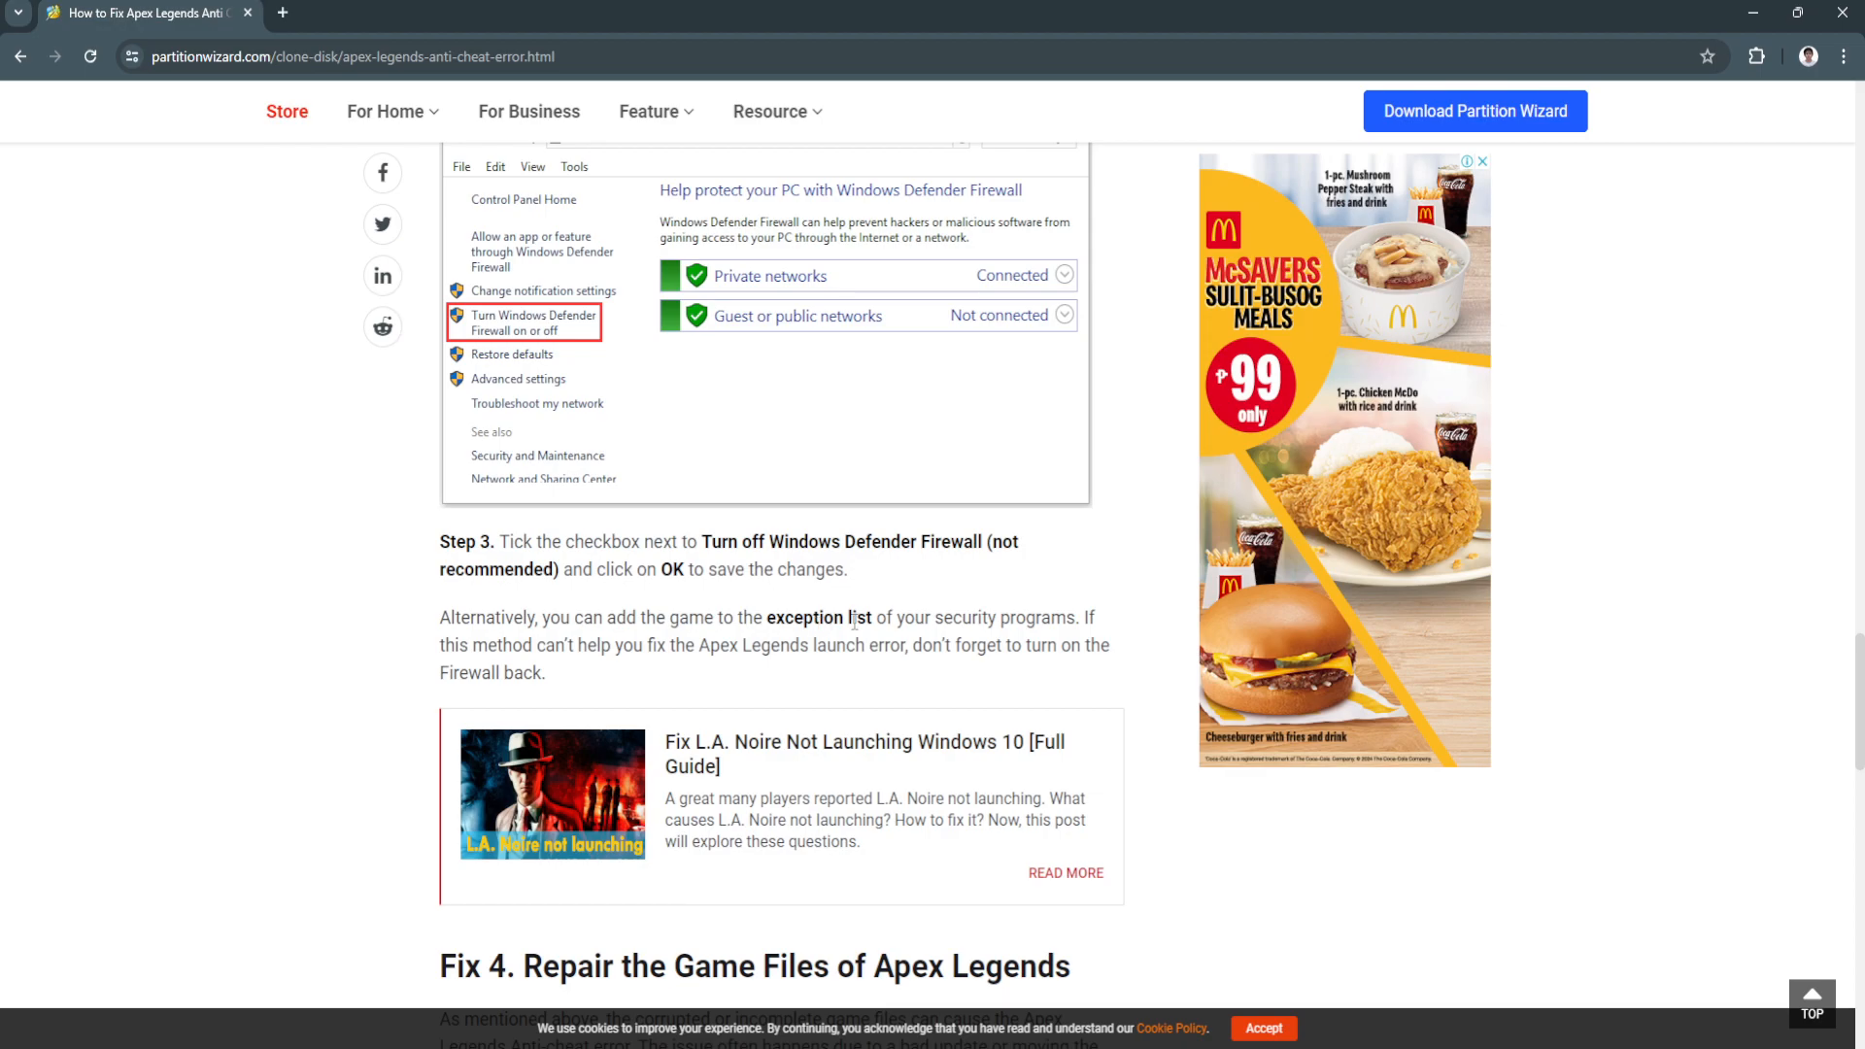
{"action": "scroll", "scroll_direction": "down", "scroll_amount": 3}
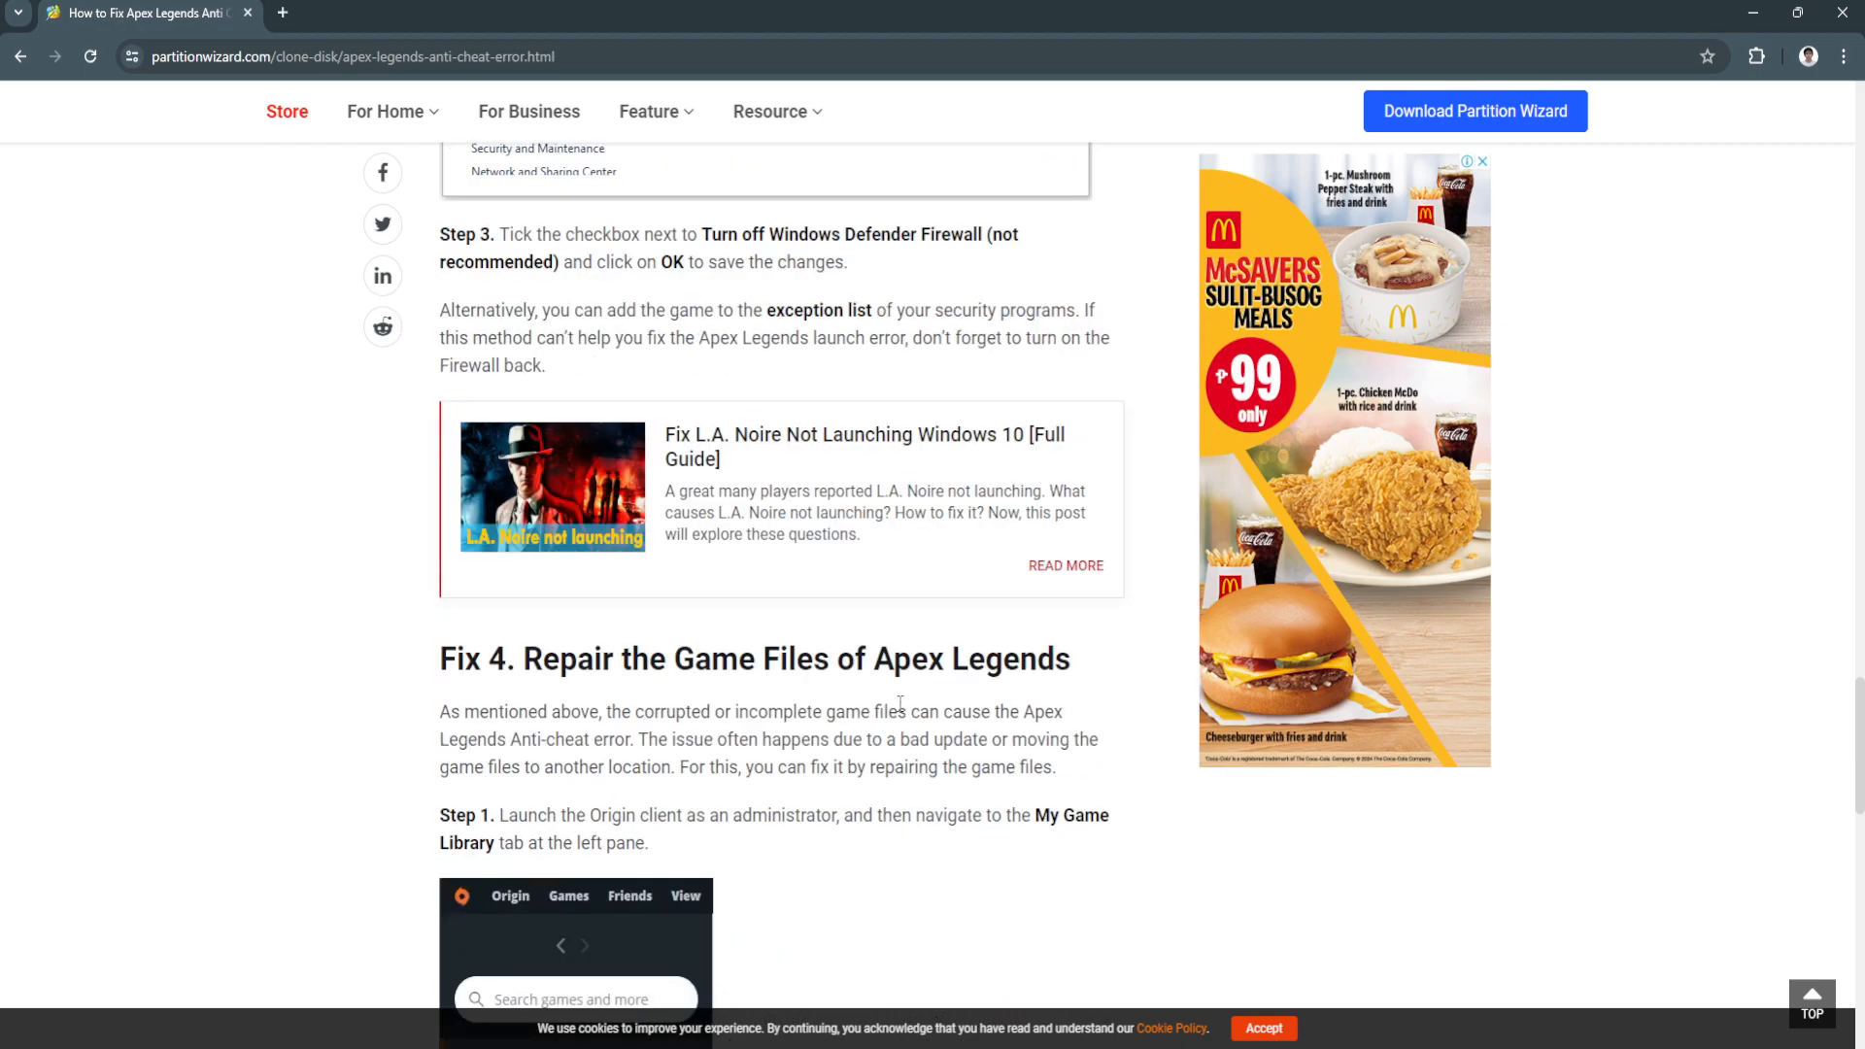
{"action": "scroll", "scroll_direction": "down", "scroll_amount": 3}
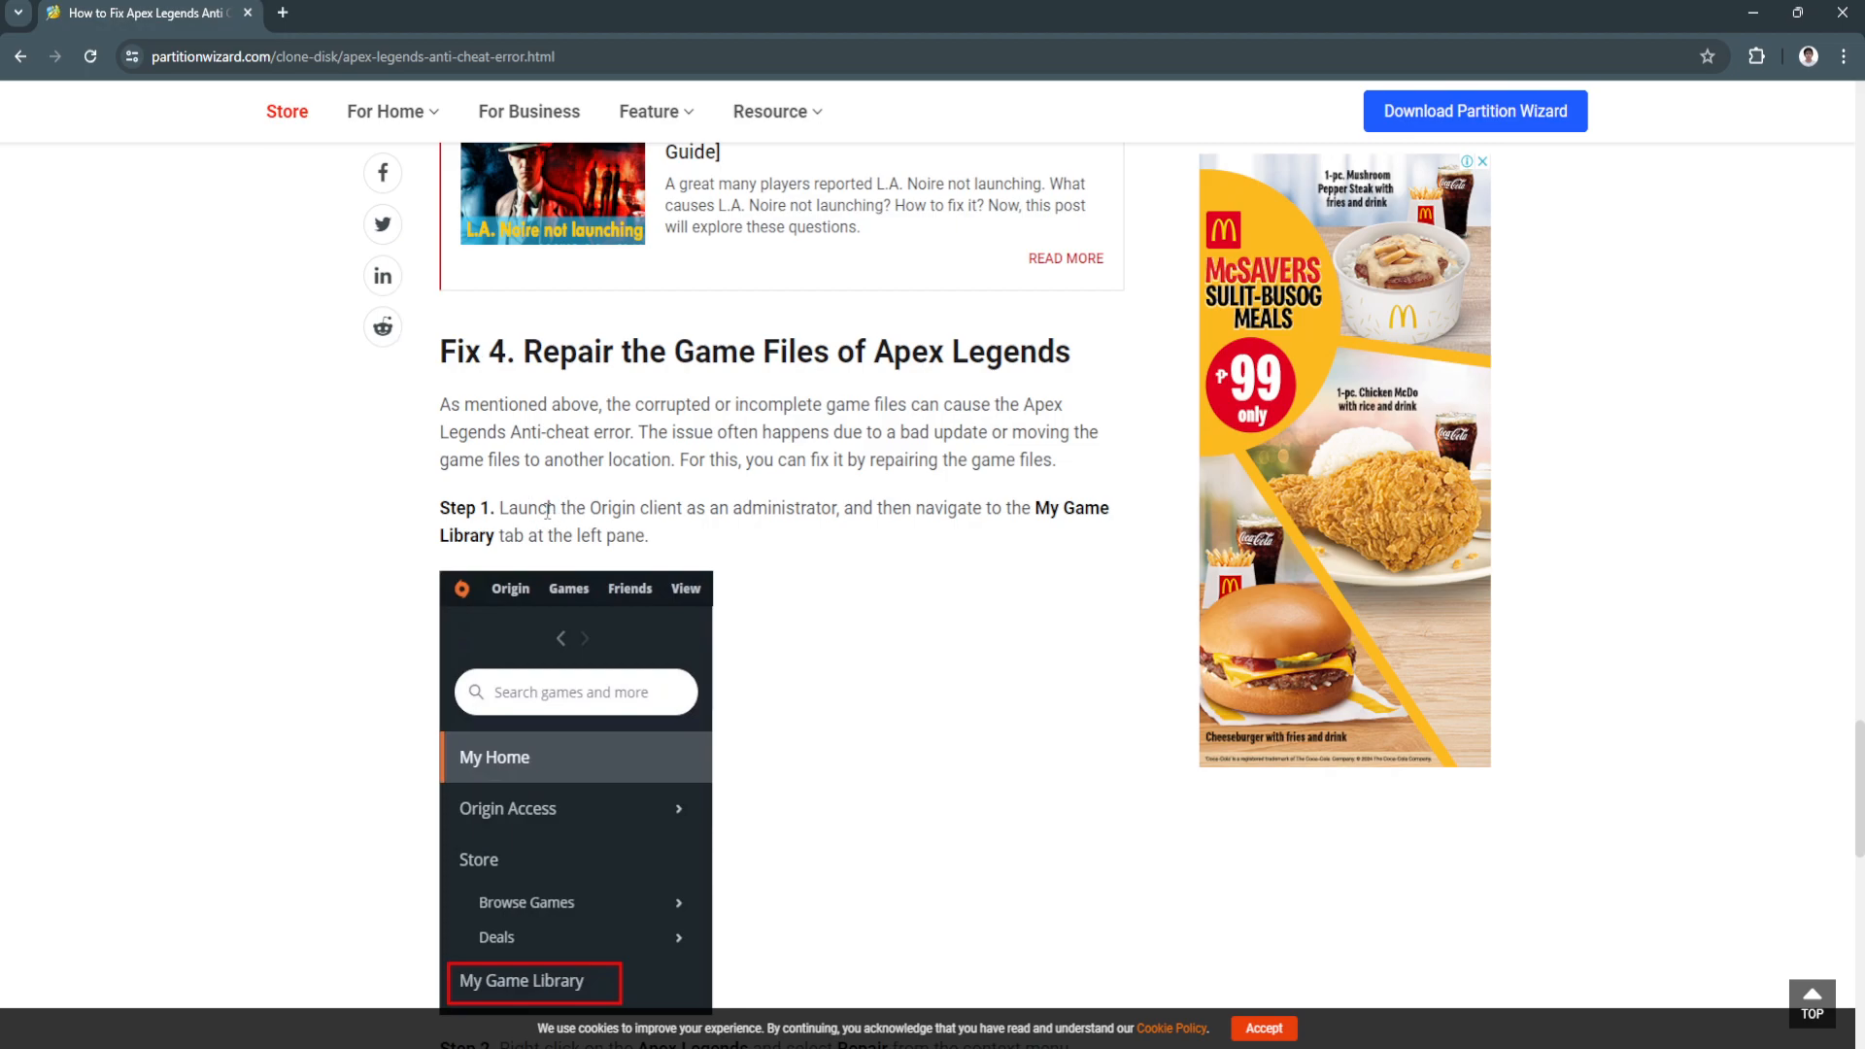
{"action": "mouse_move", "coordinate": [761, 519]}
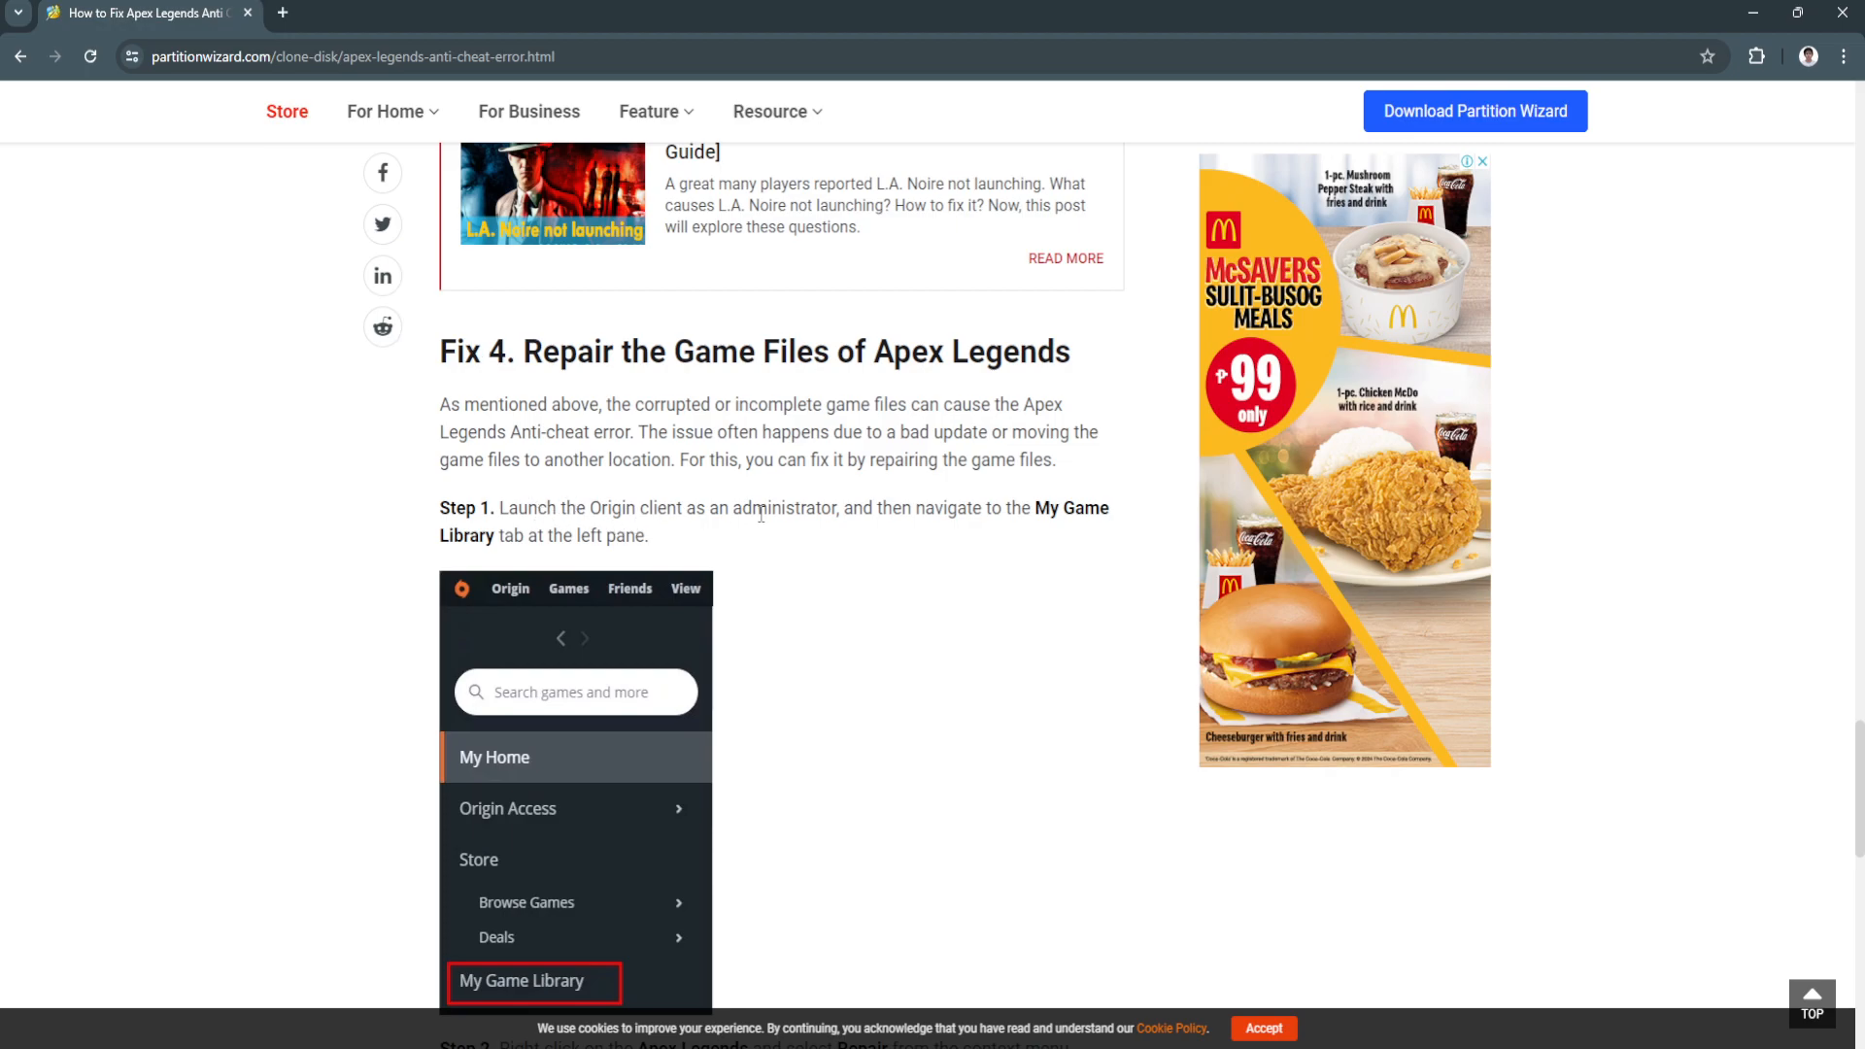
{"action": "mouse_move", "coordinate": [842, 537]}
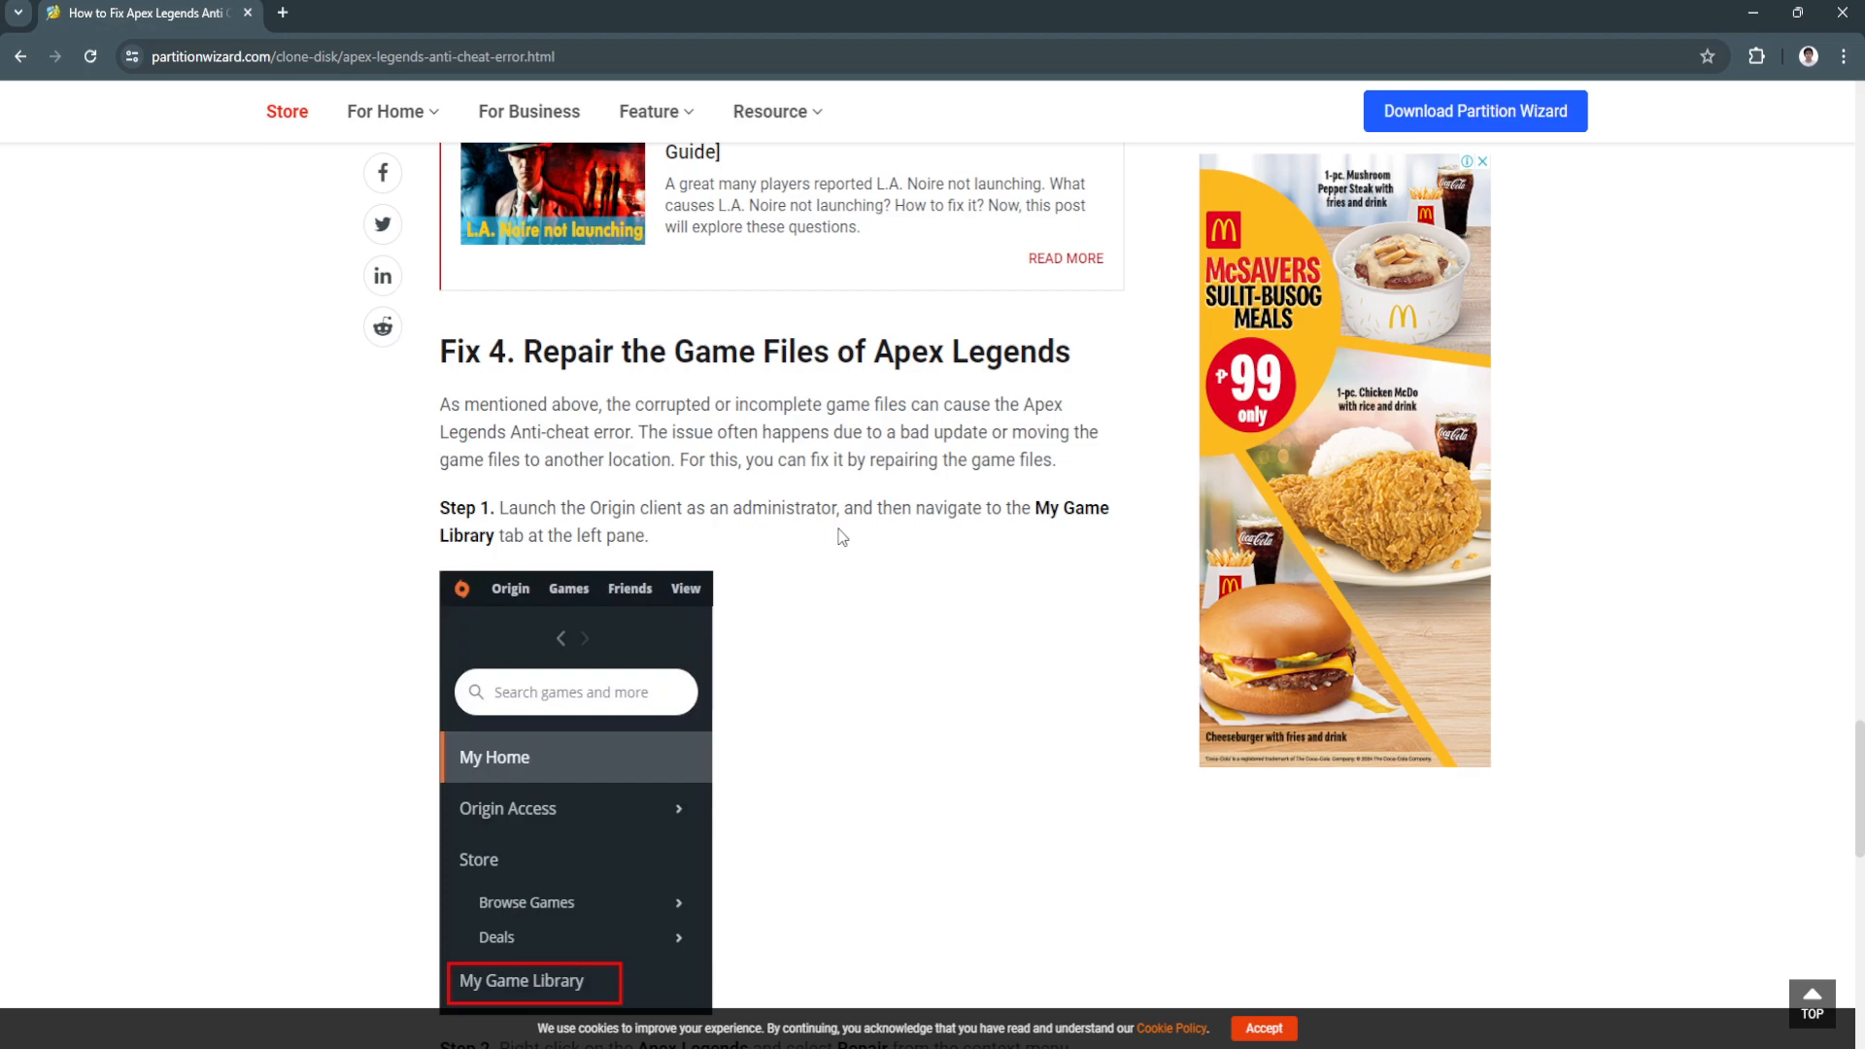
{"action": "scroll", "scroll_direction": "down", "scroll_amount": 3}
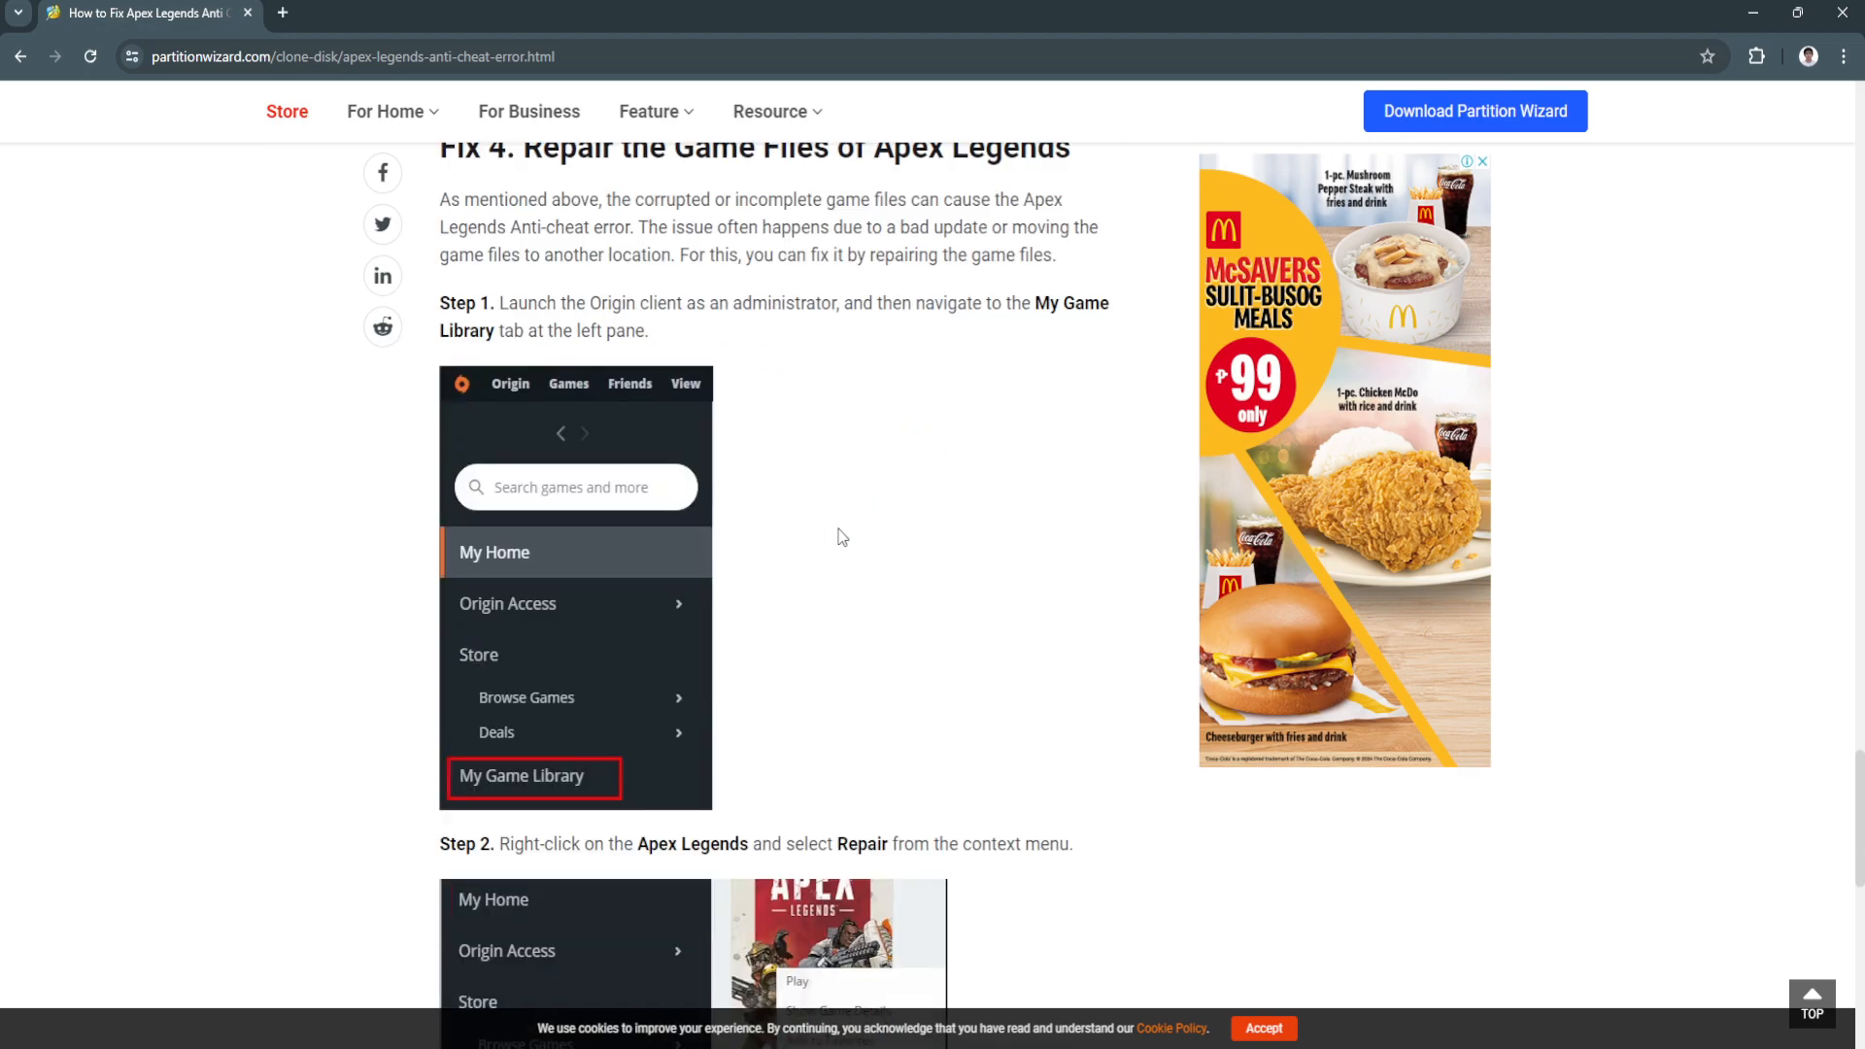
{"action": "scroll", "scroll_direction": "down", "scroll_amount": 3}
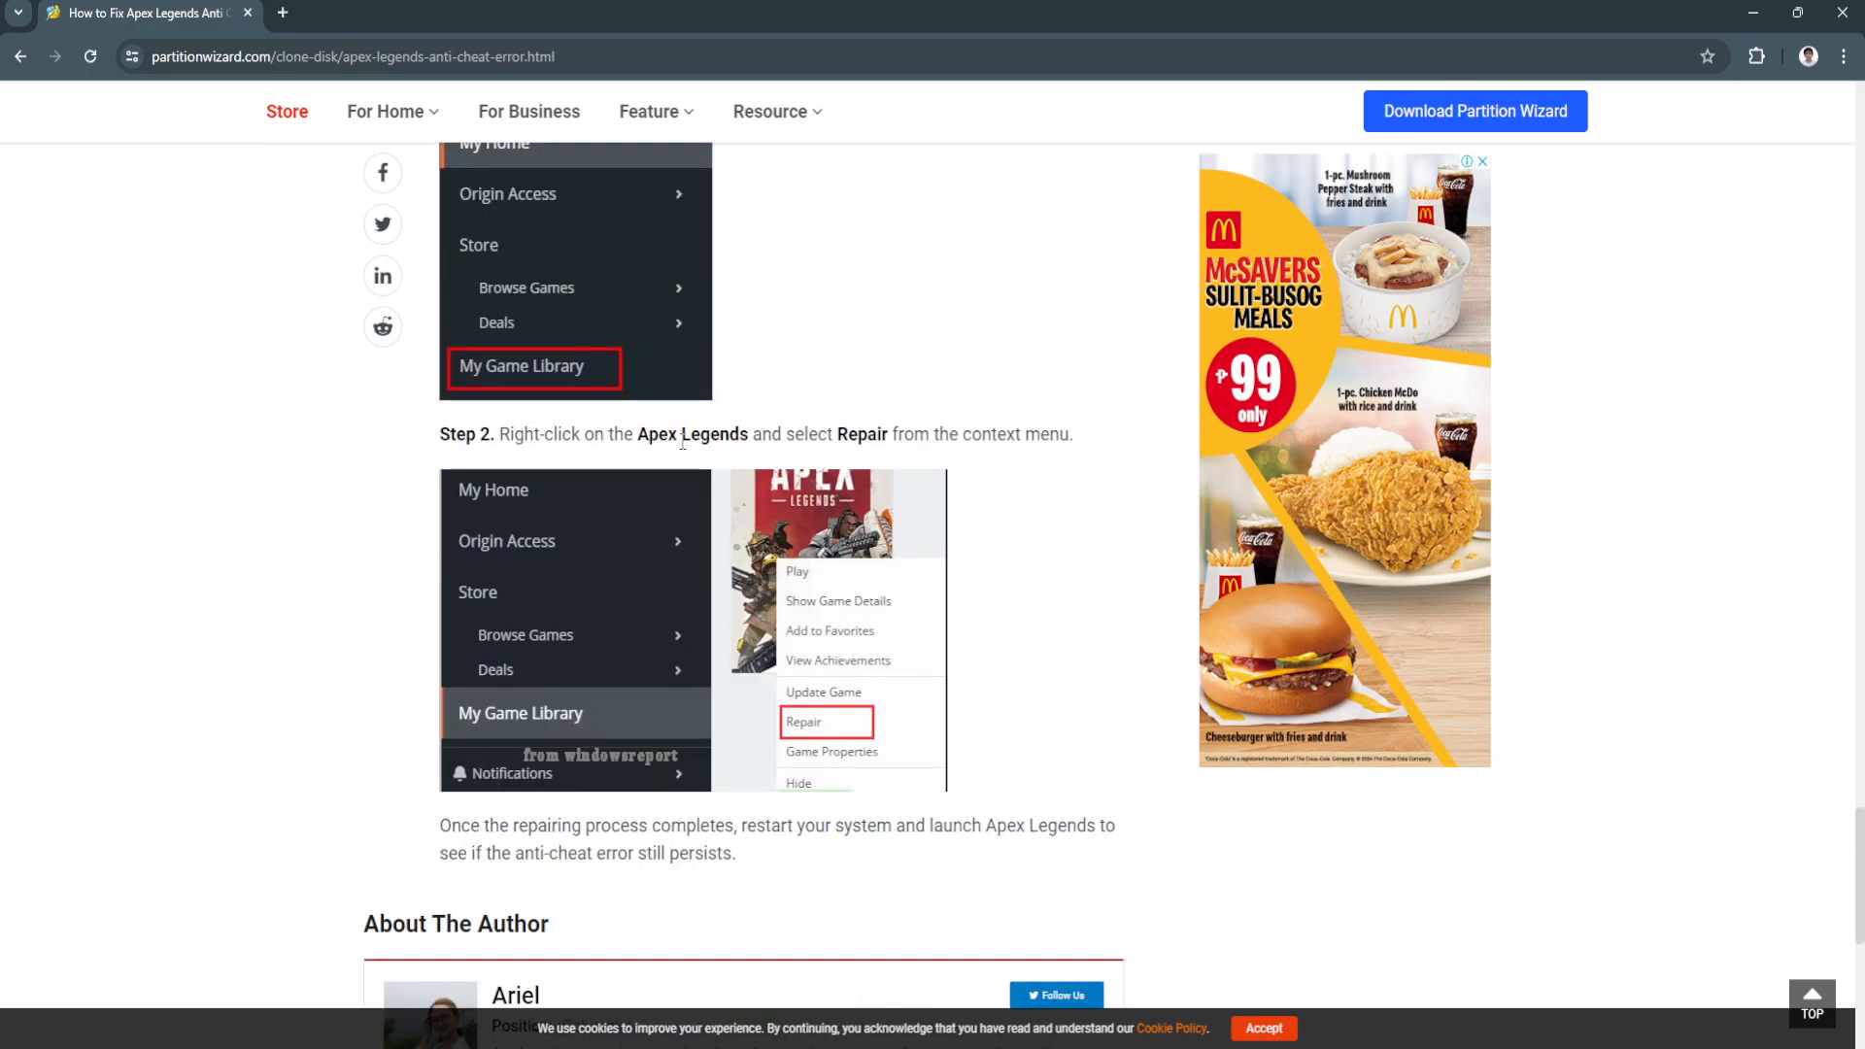
{"action": "mouse_move", "coordinate": [995, 737]}
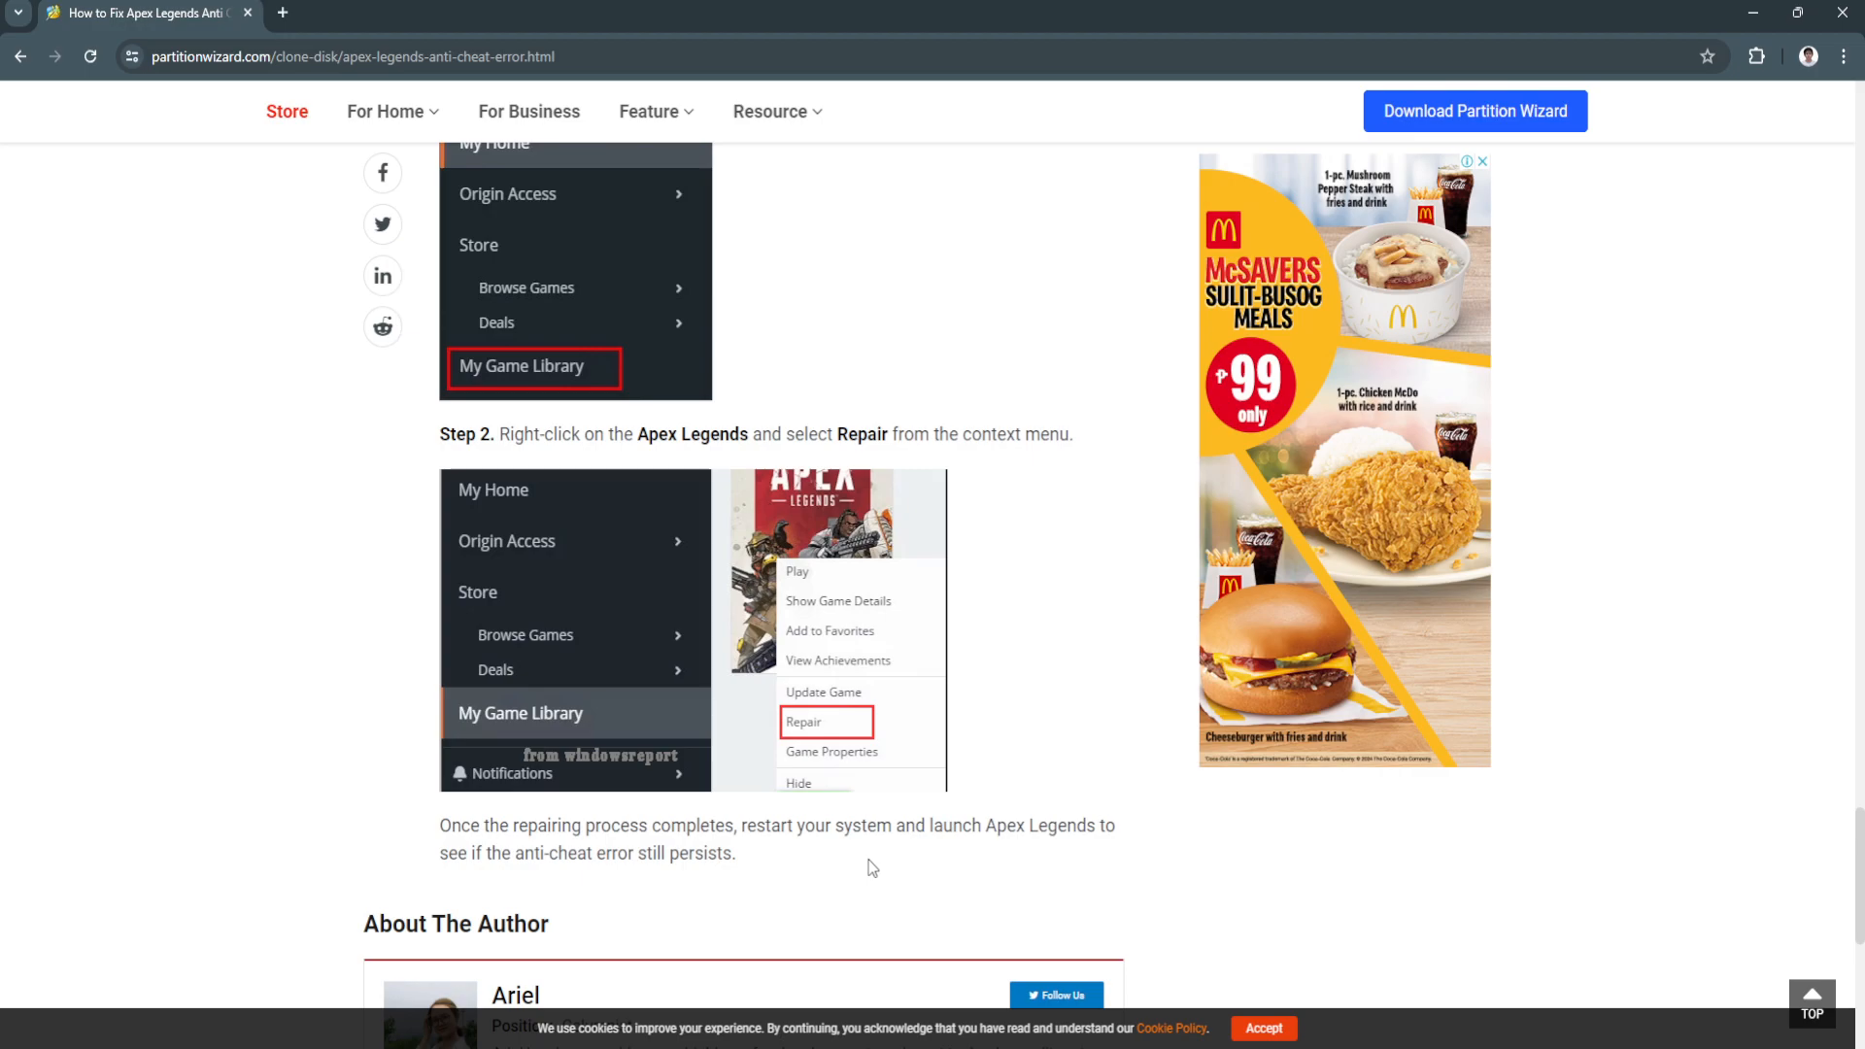
{"action": "scroll", "scroll_direction": "up", "scroll_amount": 3}
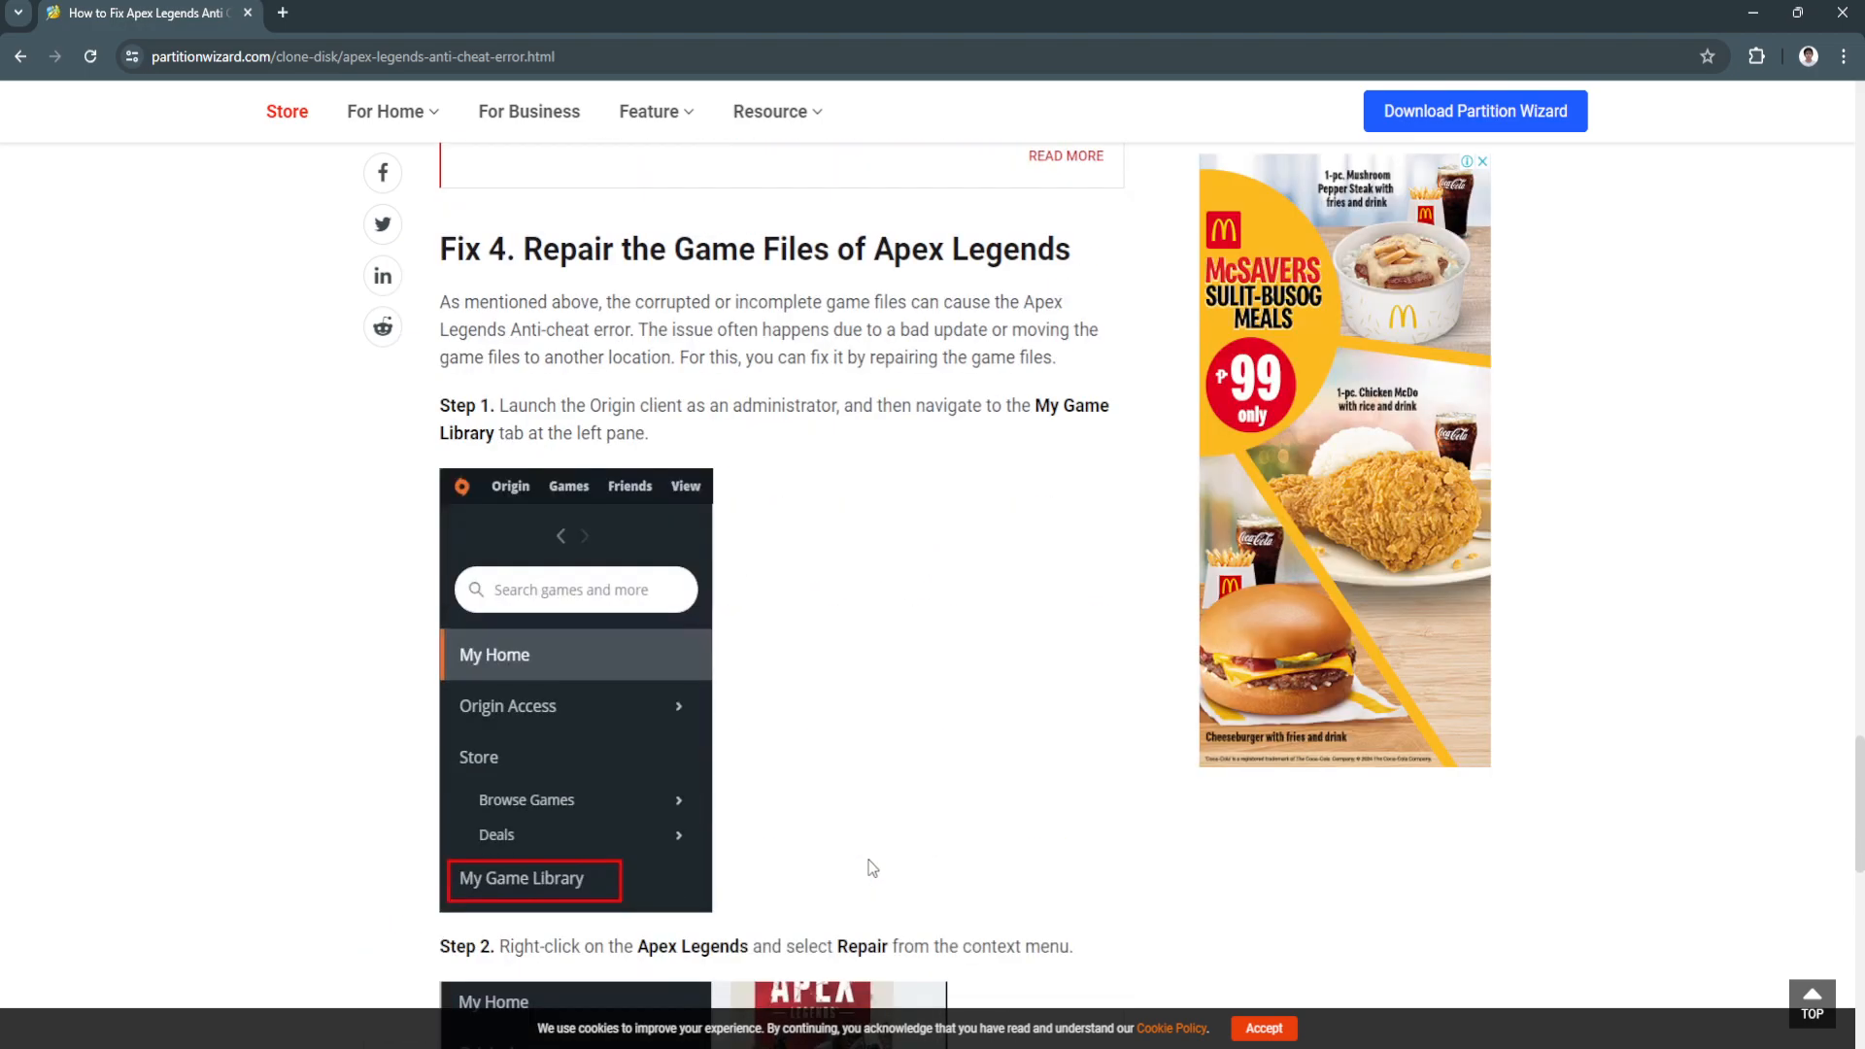